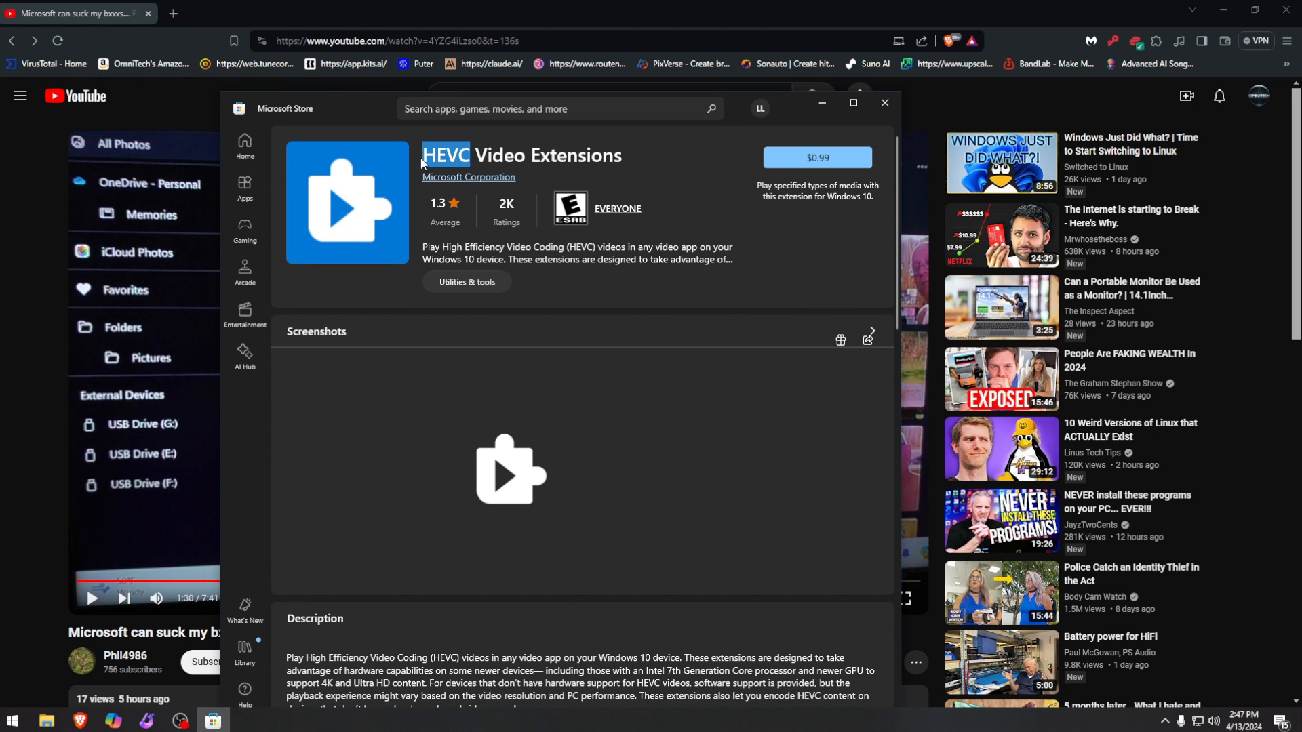
{"action": "mouse_move", "coordinate": [790, 130]}
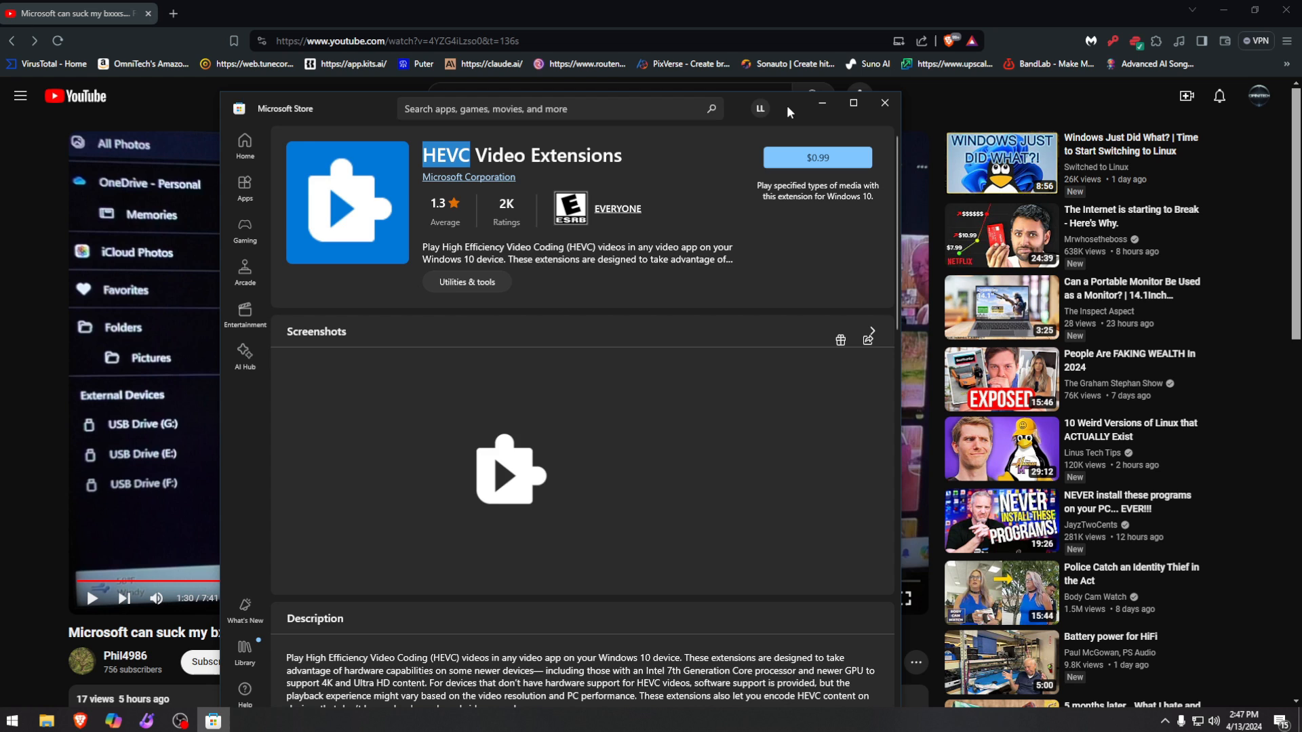
Close the Store window showing the $0.99 HEVC Video Extensions, returning to the YouTube video
{"action": "left_click", "coordinate": [884, 103]}
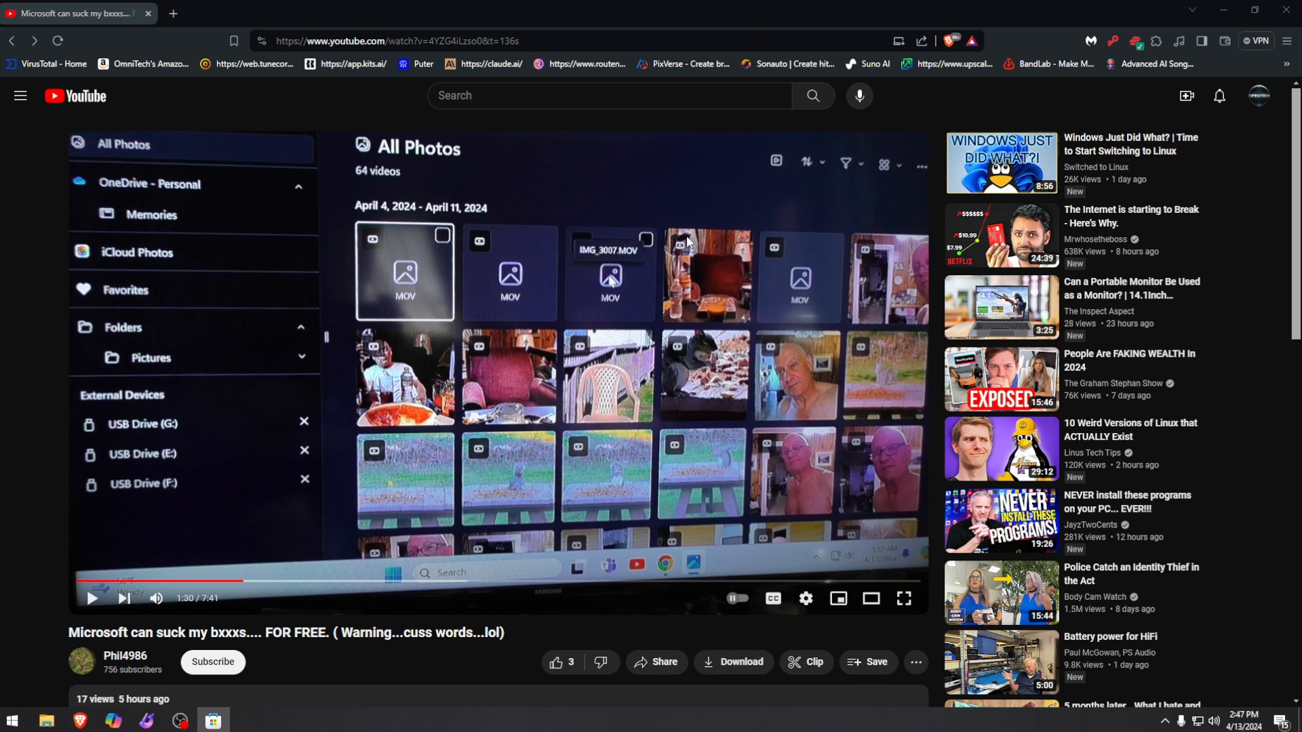
{"action": "mouse_move", "coordinate": [508, 366]}
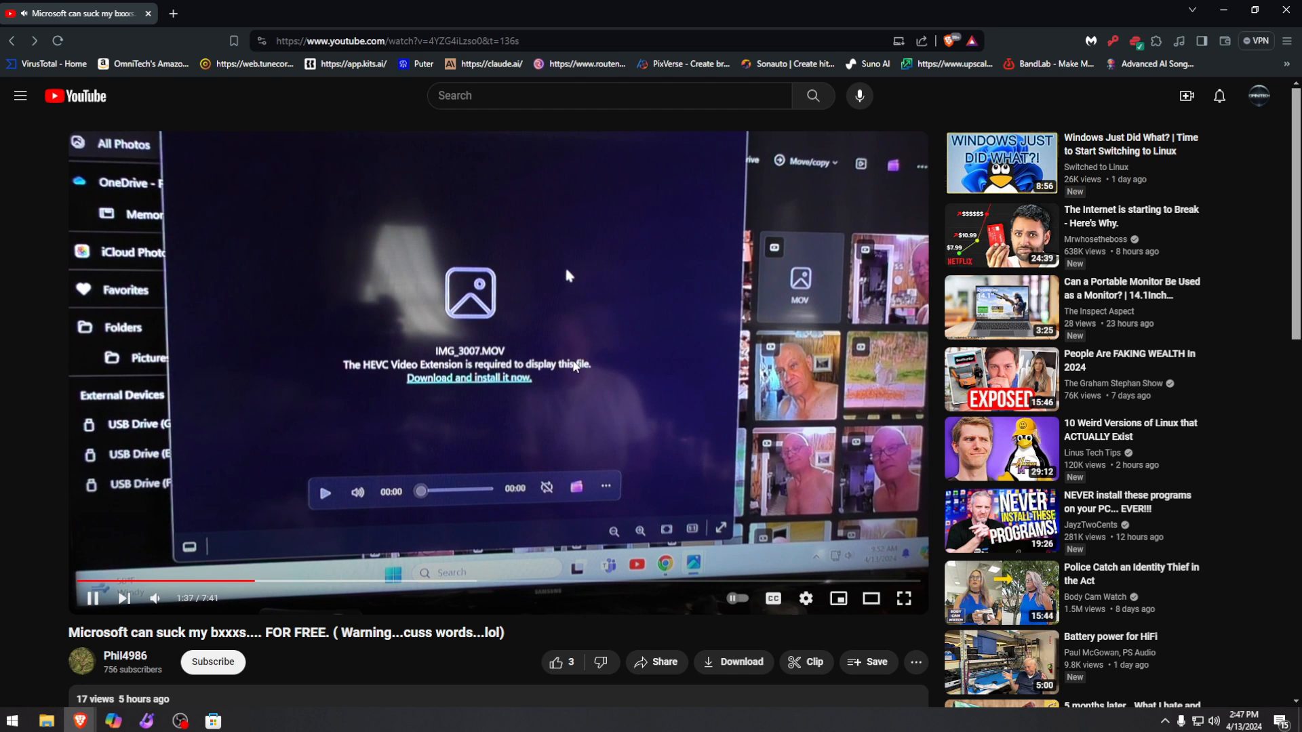
{"action": "mouse_move", "coordinate": [258, 581]}
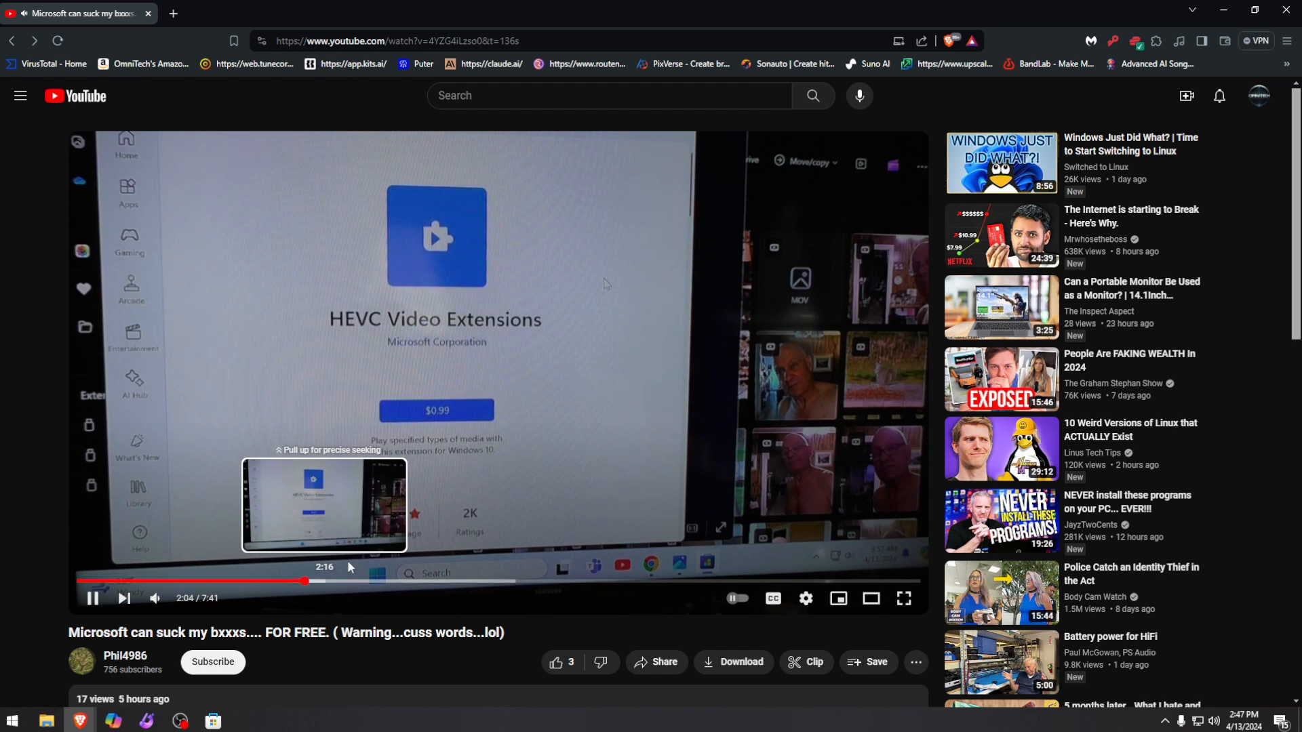
Pause the video at about 2:05 on the $0.99 HEVC Video Extensions Store page
{"action": "left_click", "coordinate": [92, 600]}
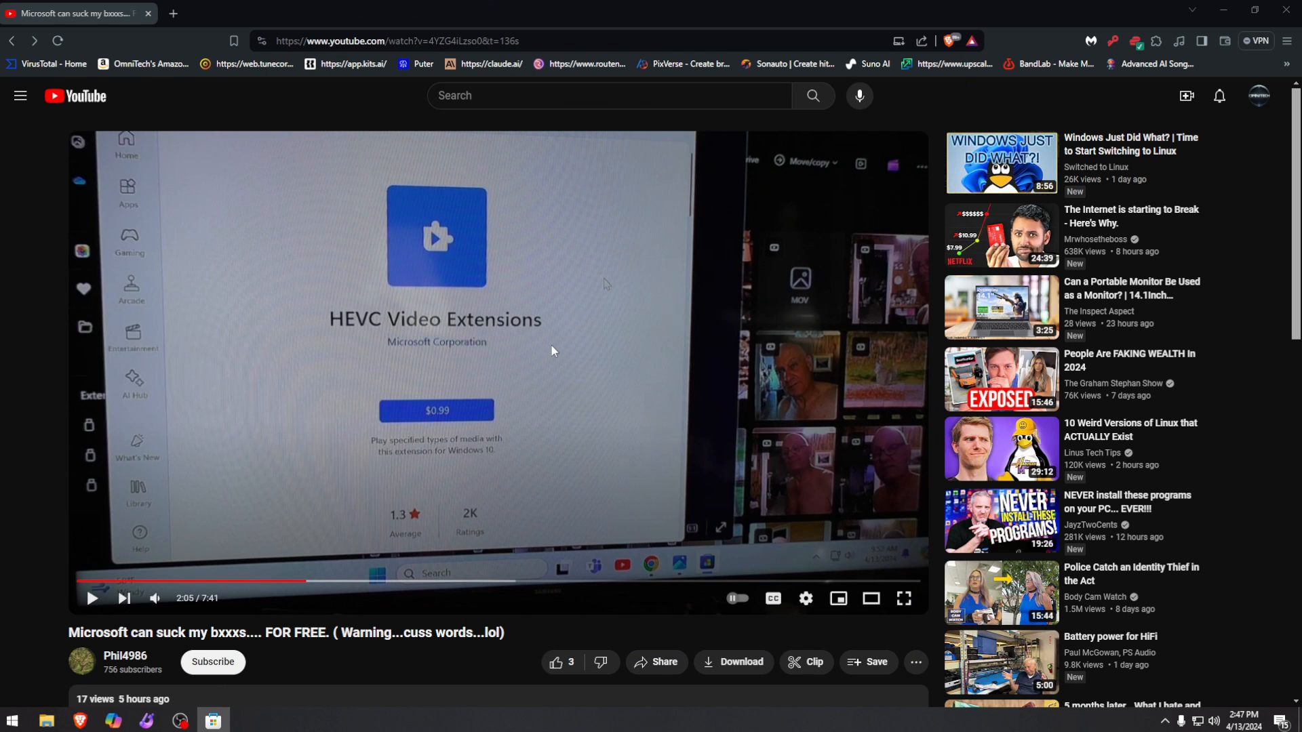
{"action": "mouse_move", "coordinate": [547, 346]}
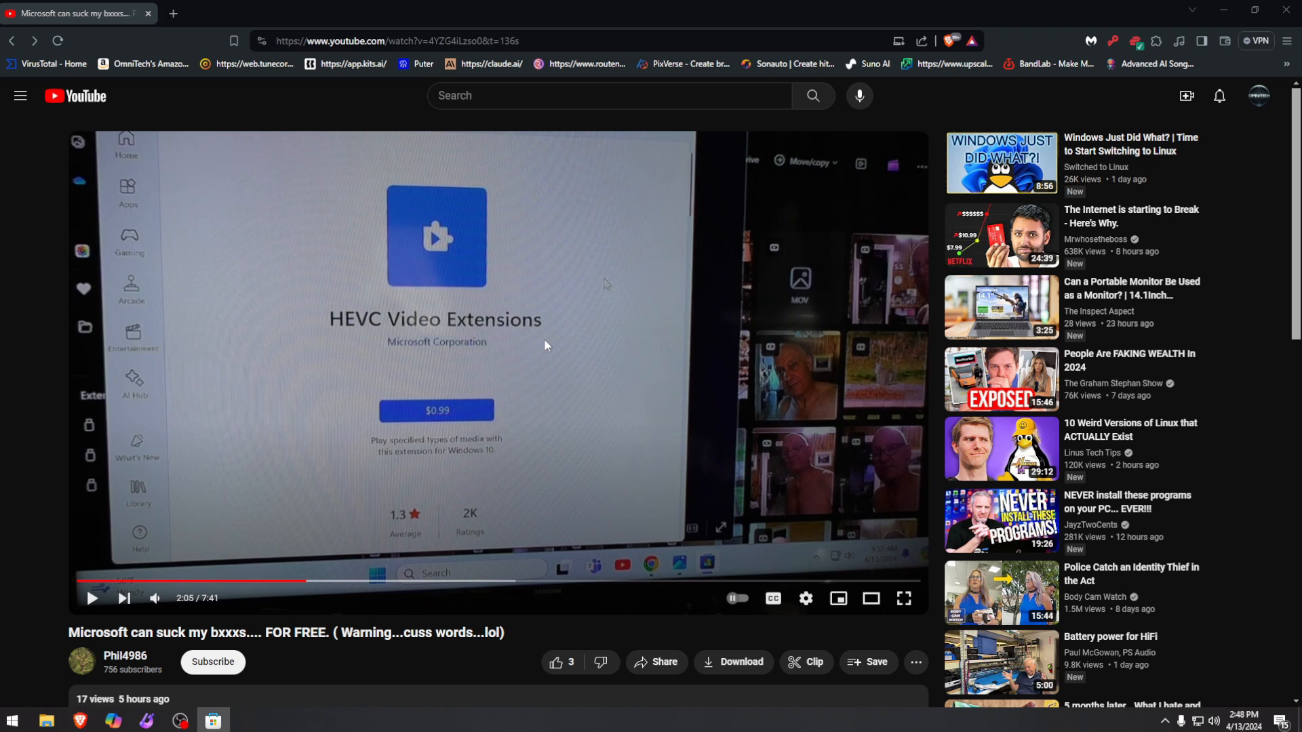
{"action": "mouse_move", "coordinate": [378, 352]}
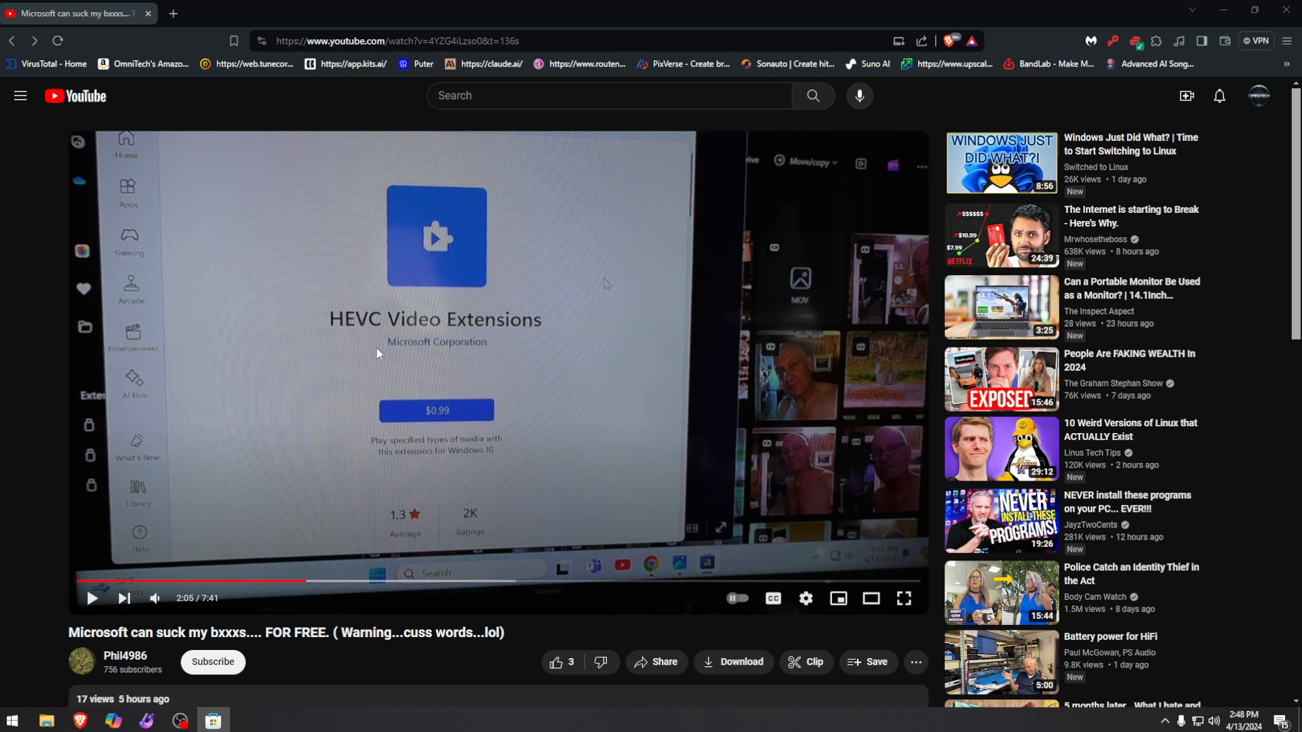
{"action": "mouse_move", "coordinate": [368, 334]}
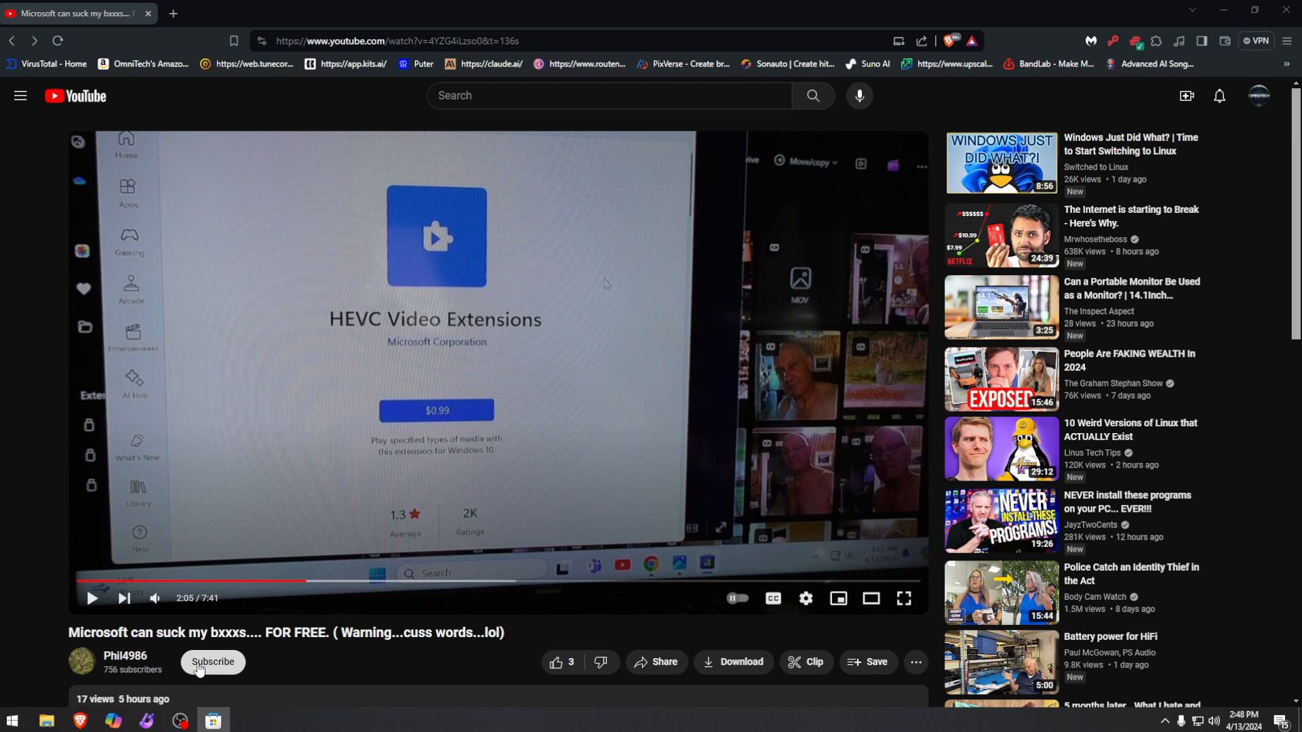
Subscribe to the video's channel while it stays paused at 2:05
{"action": "left_click", "coordinate": [213, 662]}
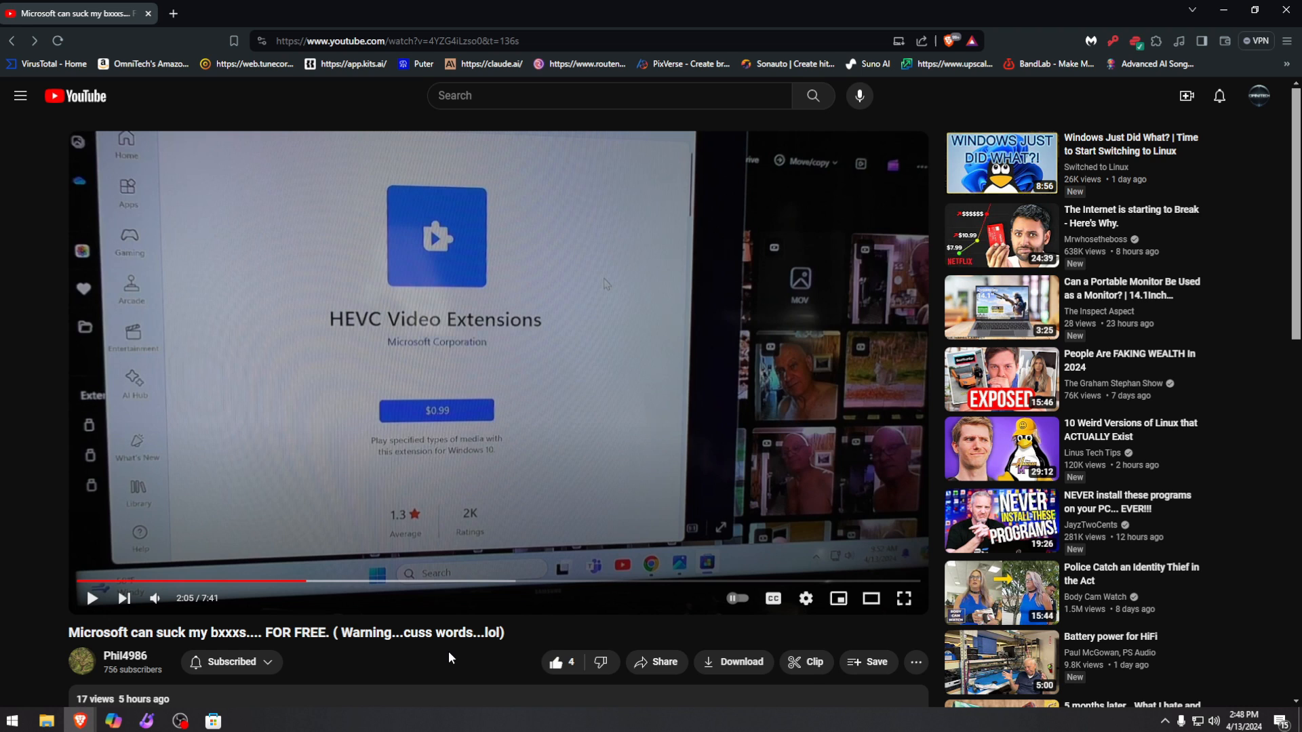
{"action": "mouse_move", "coordinate": [678, 396]}
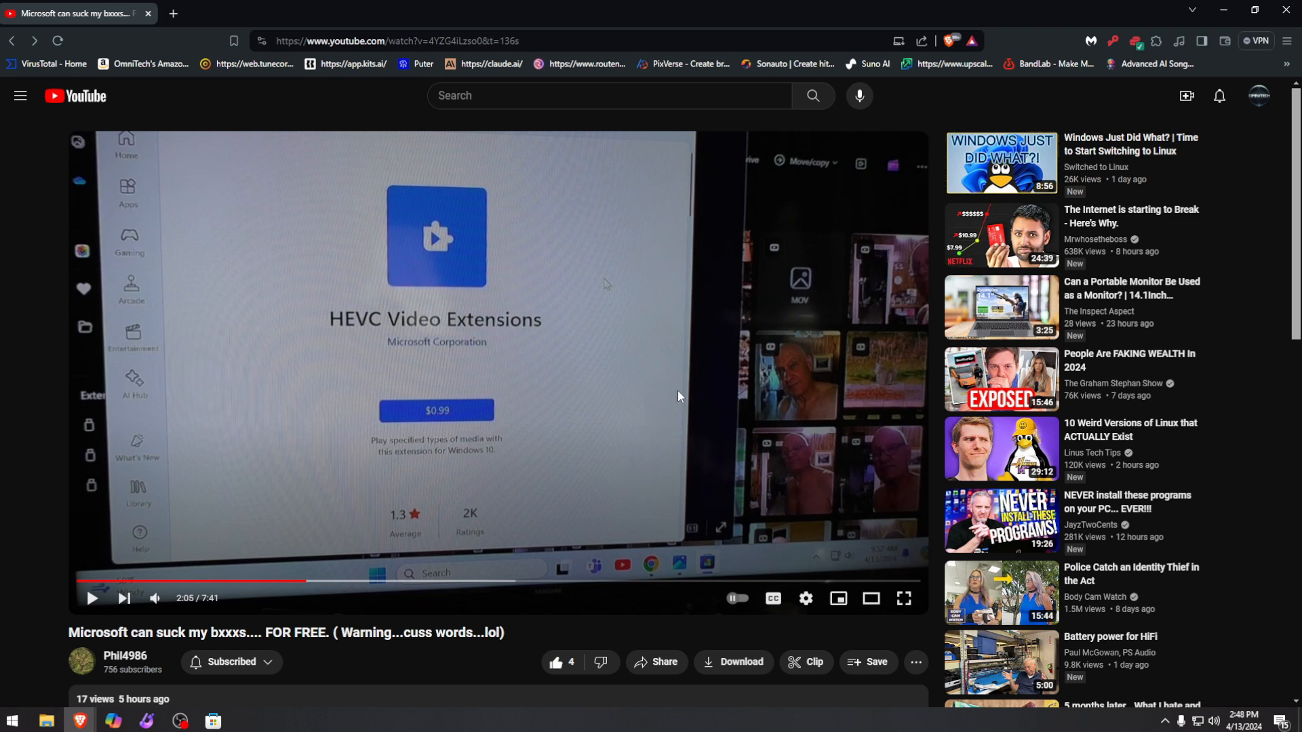
{"action": "mouse_move", "coordinate": [454, 279]}
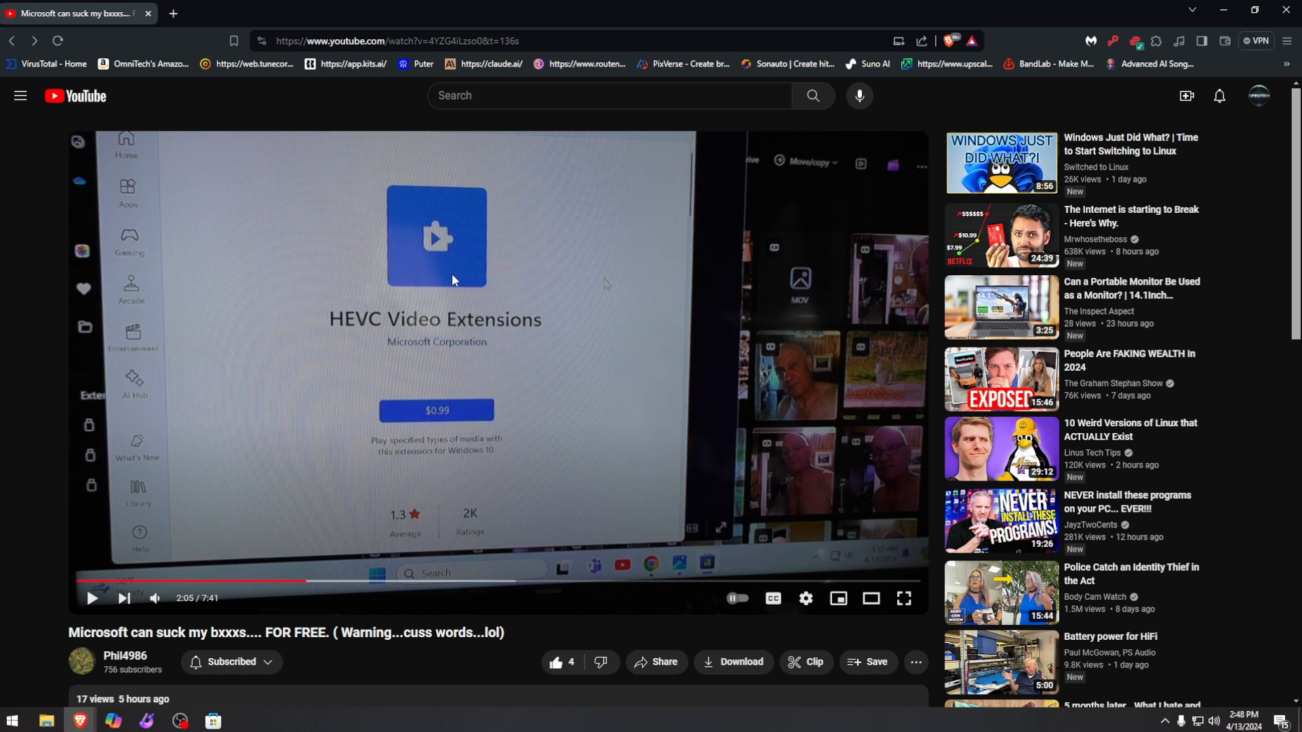
{"action": "mouse_move", "coordinate": [447, 285]}
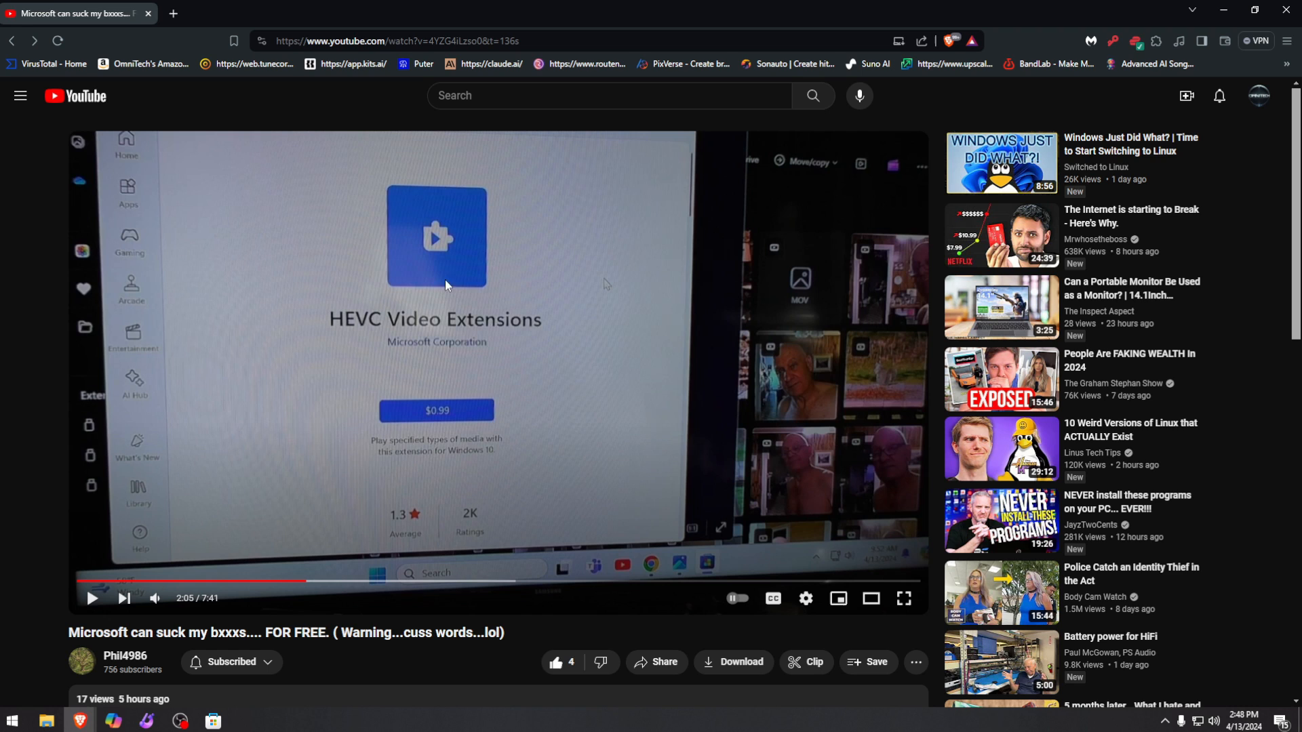
{"action": "mouse_move", "coordinate": [439, 317]}
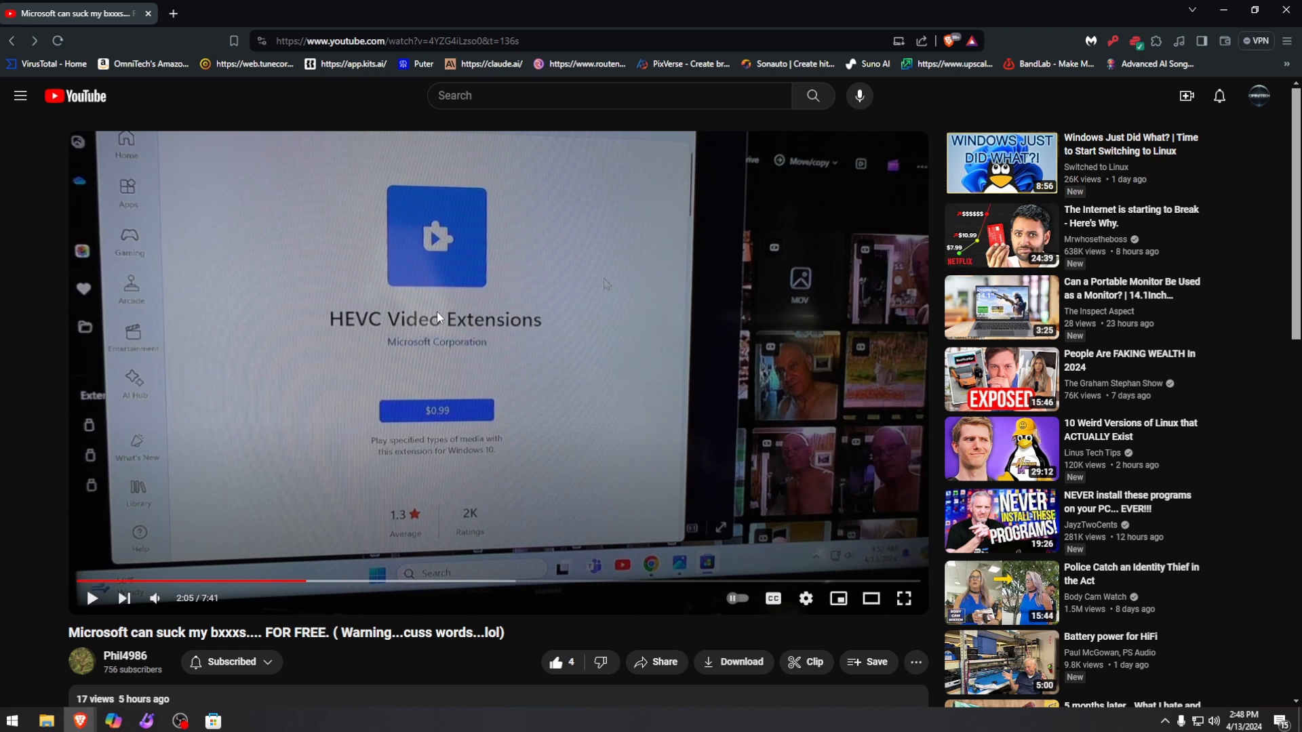
{"action": "mouse_move", "coordinate": [523, 253]}
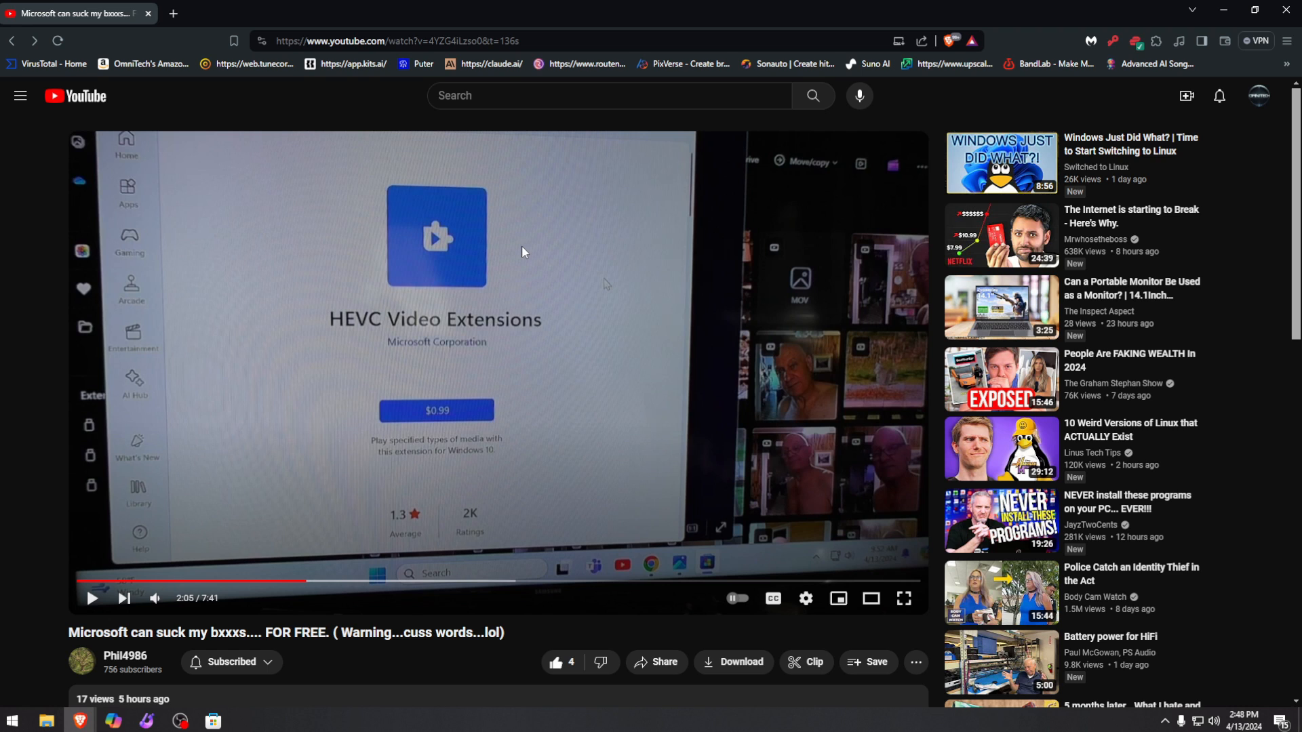
{"action": "mouse_move", "coordinate": [820, 263]}
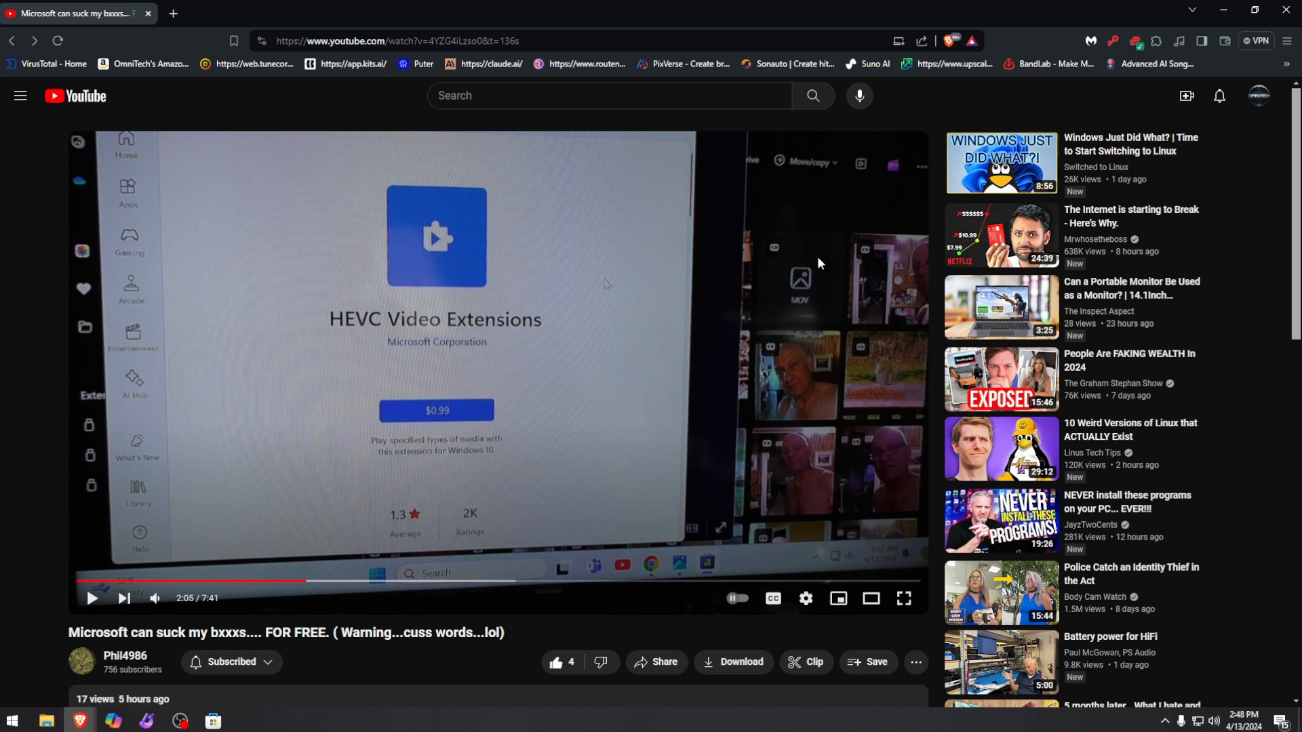
{"action": "mouse_move", "coordinate": [482, 322]}
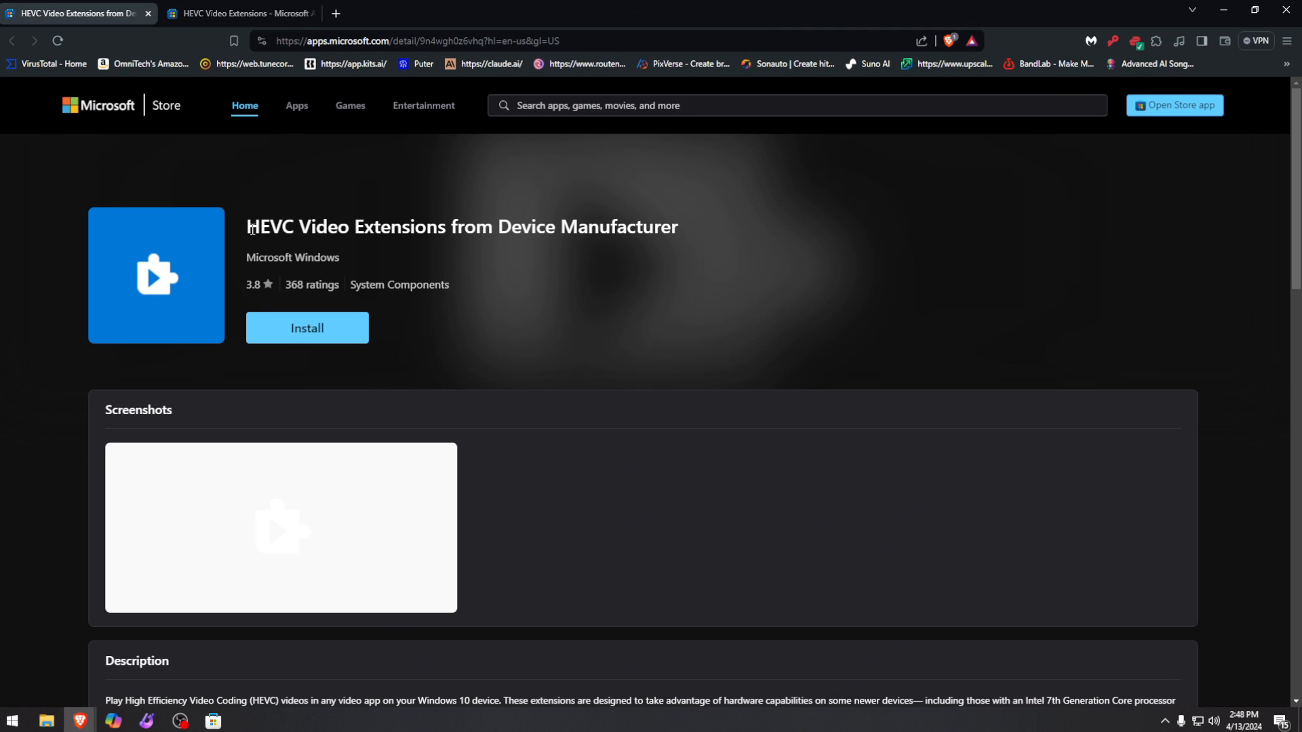
{"action": "mouse_move", "coordinate": [555, 287]}
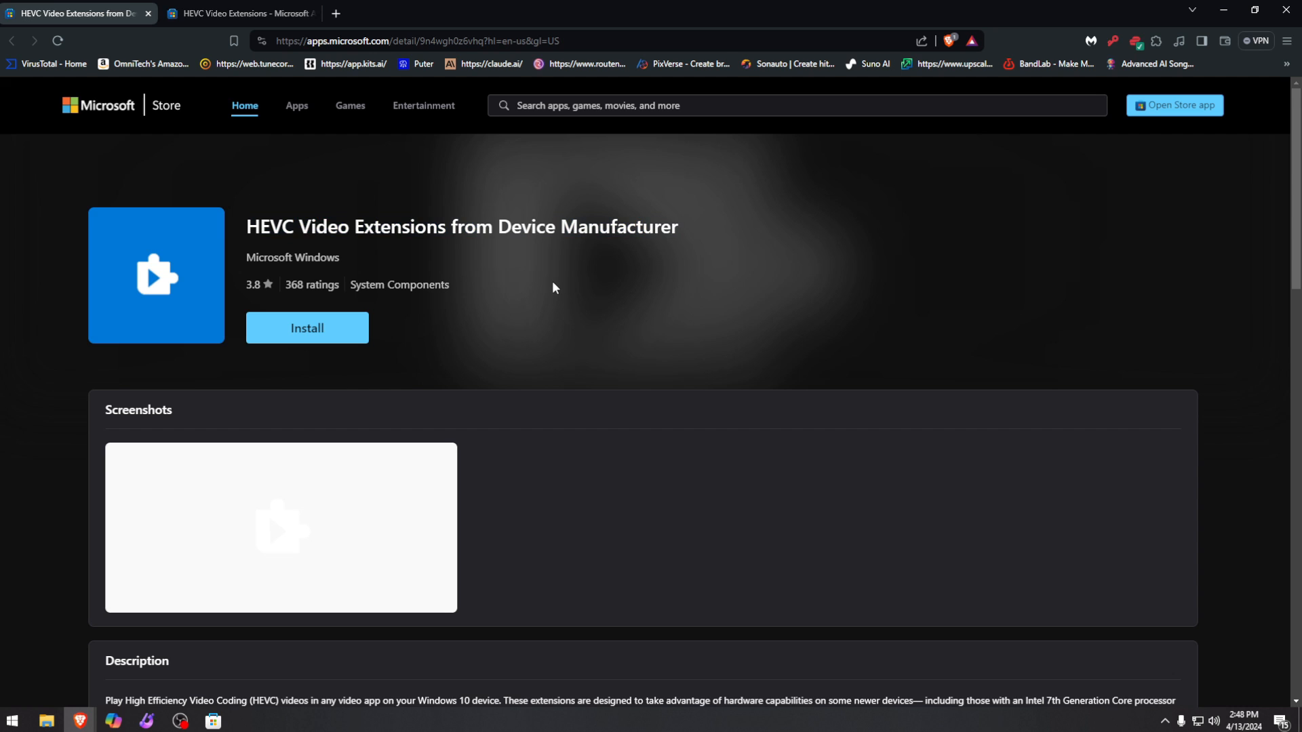
Show the free HEVC Video Extensions from Device Manufacturer page on apps.microsoft.com and start its install
{"action": "double_click", "coordinate": [345, 40]}
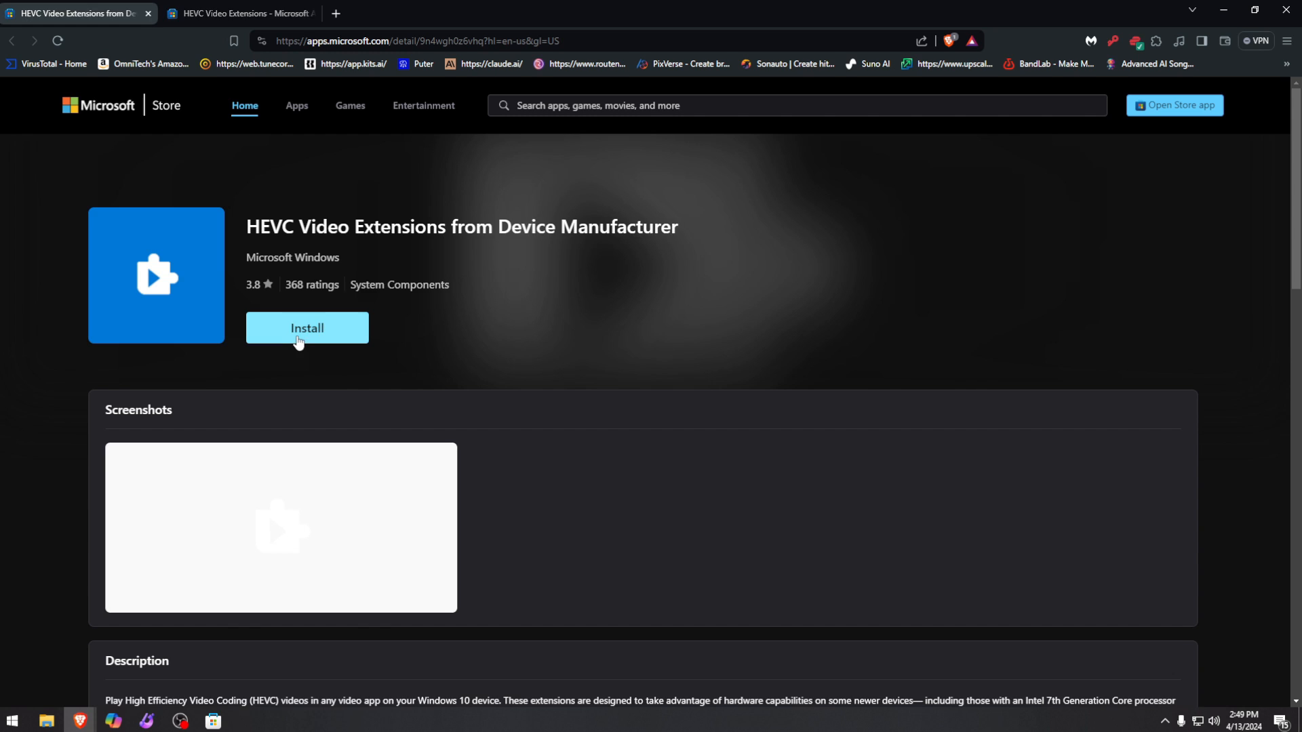
{"action": "left_click", "coordinate": [237, 12]}
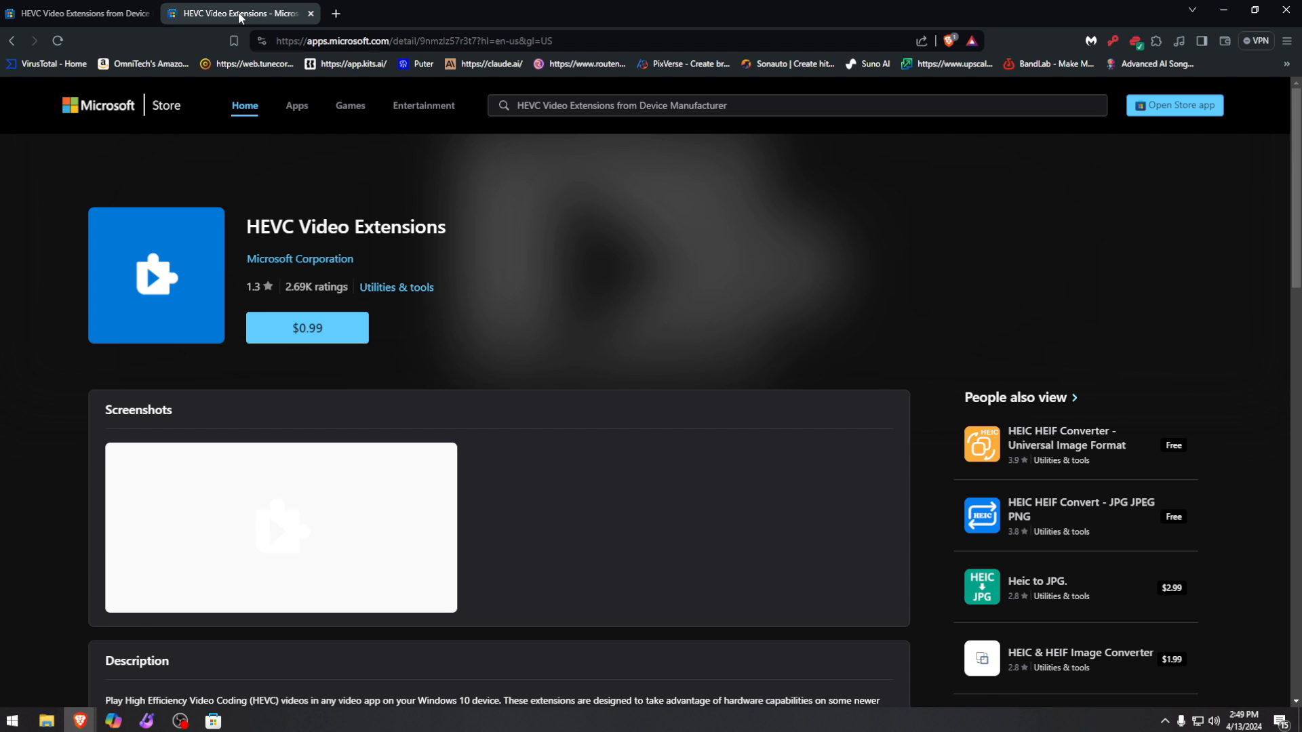
{"action": "mouse_move", "coordinate": [292, 267]}
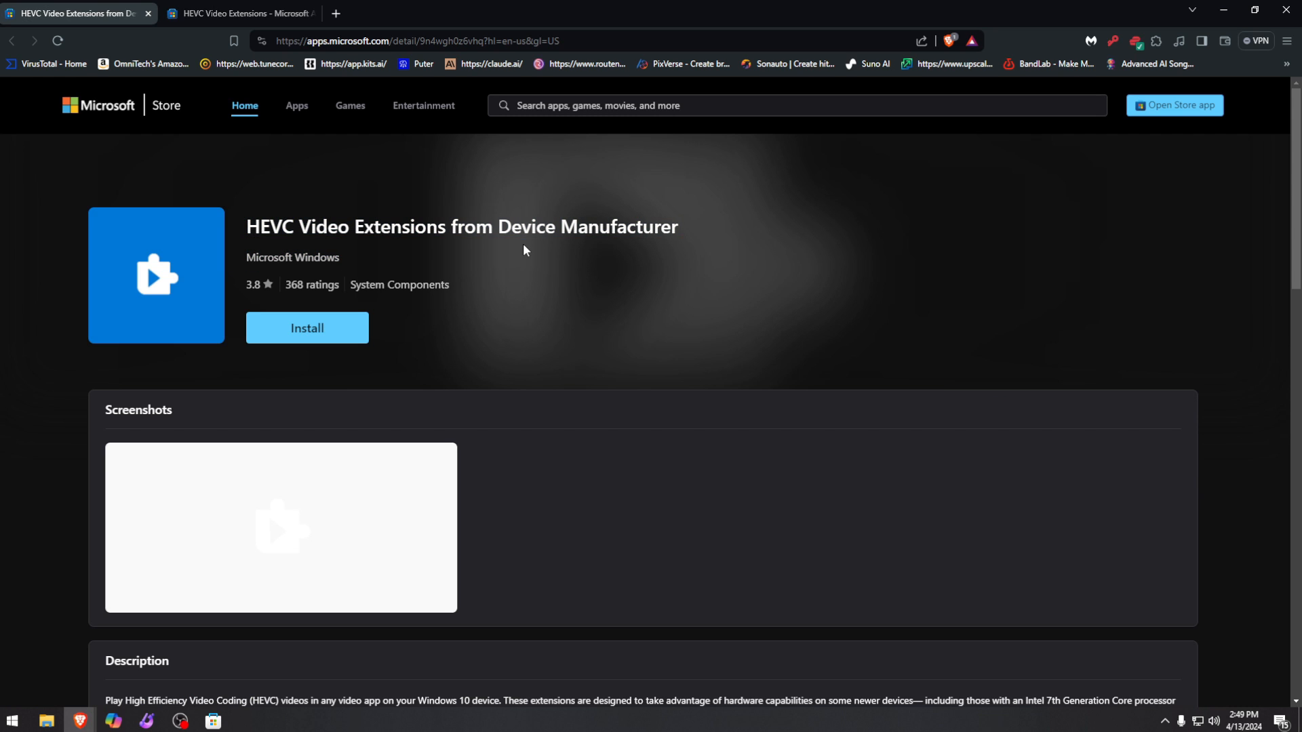
{"action": "mouse_move", "coordinate": [399, 71]}
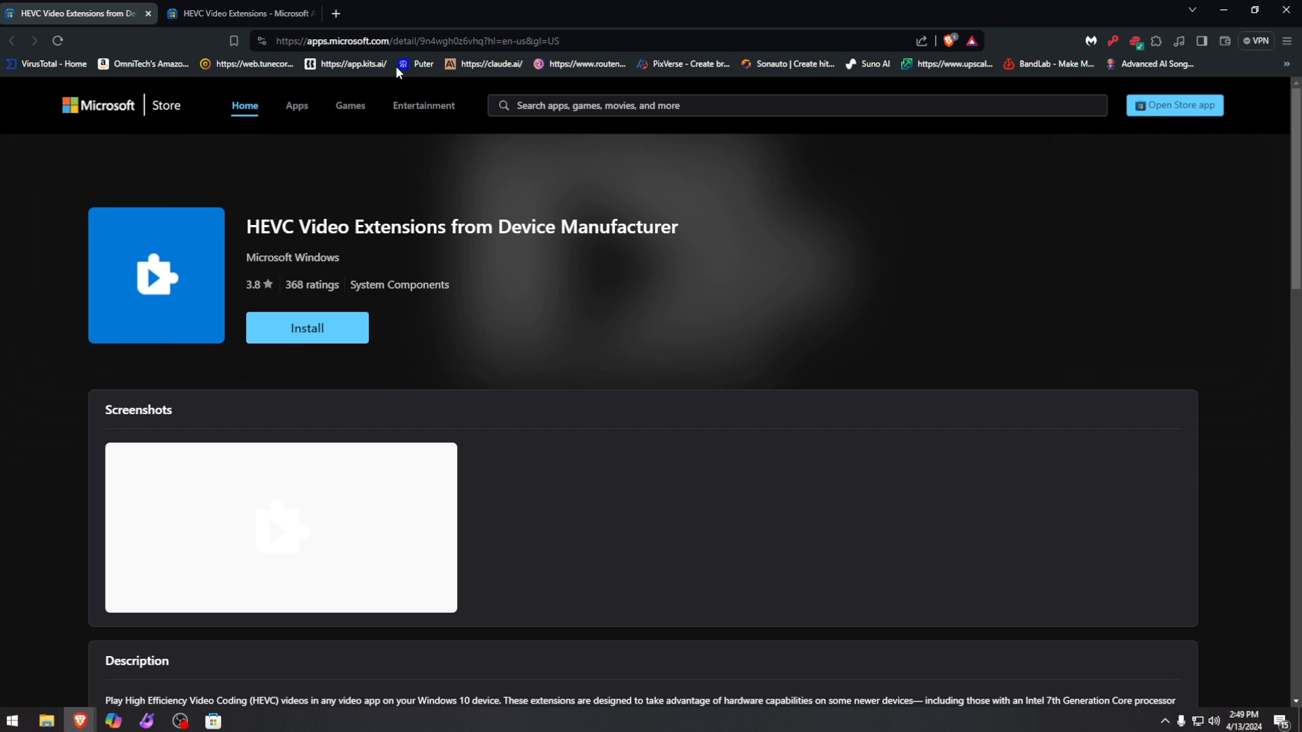
{"action": "left_click", "coordinate": [419, 41]}
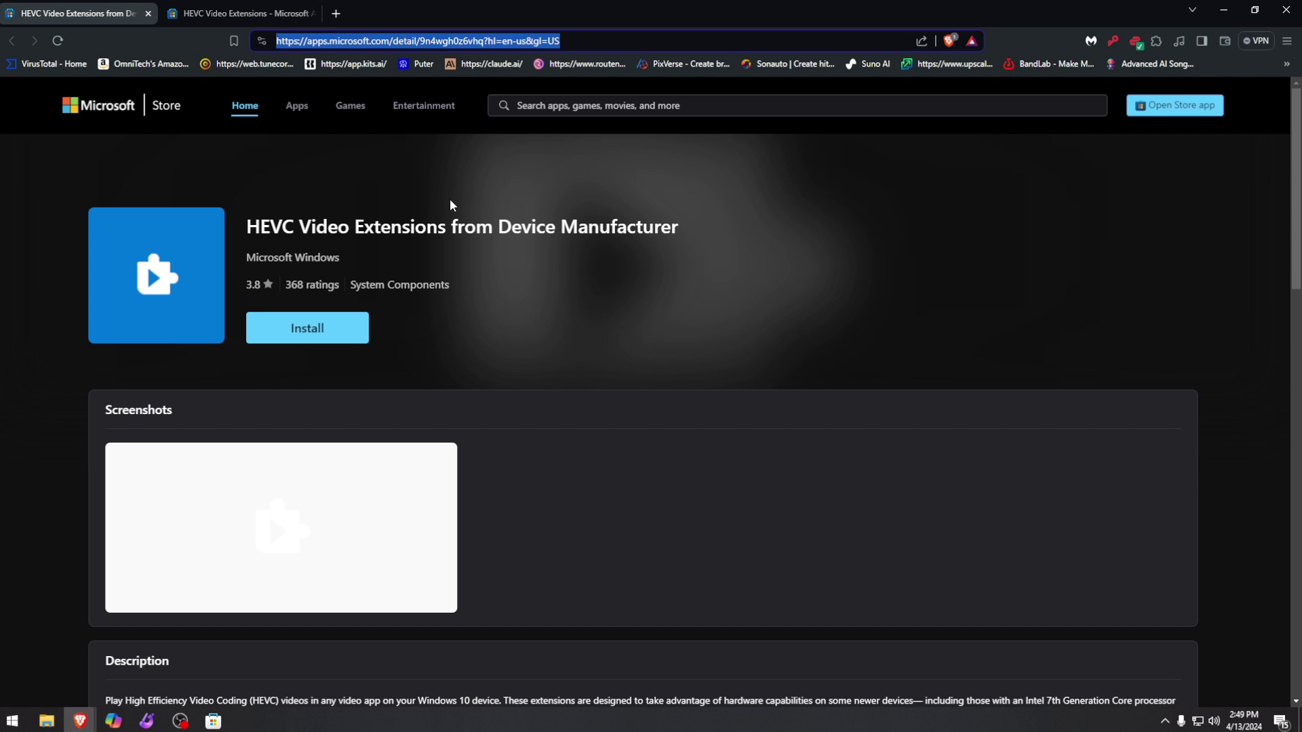
{"action": "left_click", "coordinate": [306, 327]}
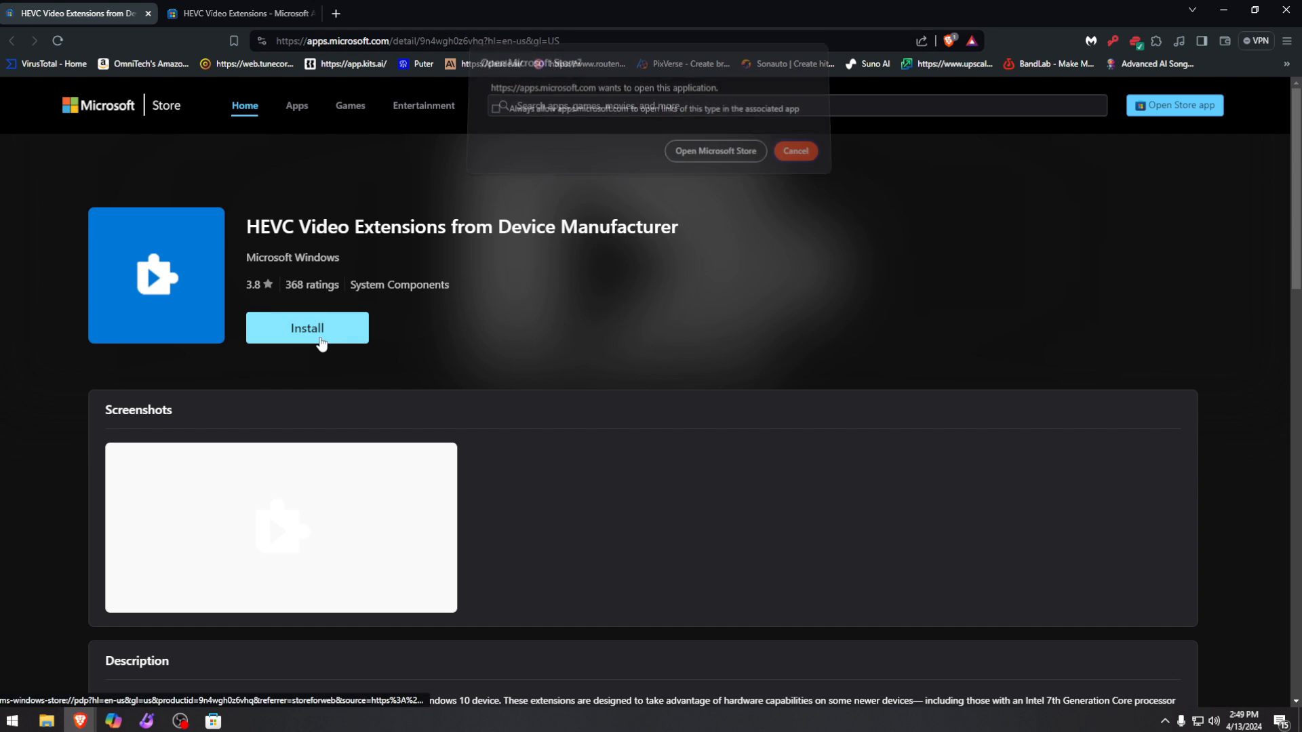
View the free extension in the Store app, check System Requirements showing it won't work on this device, then close the app
{"action": "left_click", "coordinate": [716, 150]}
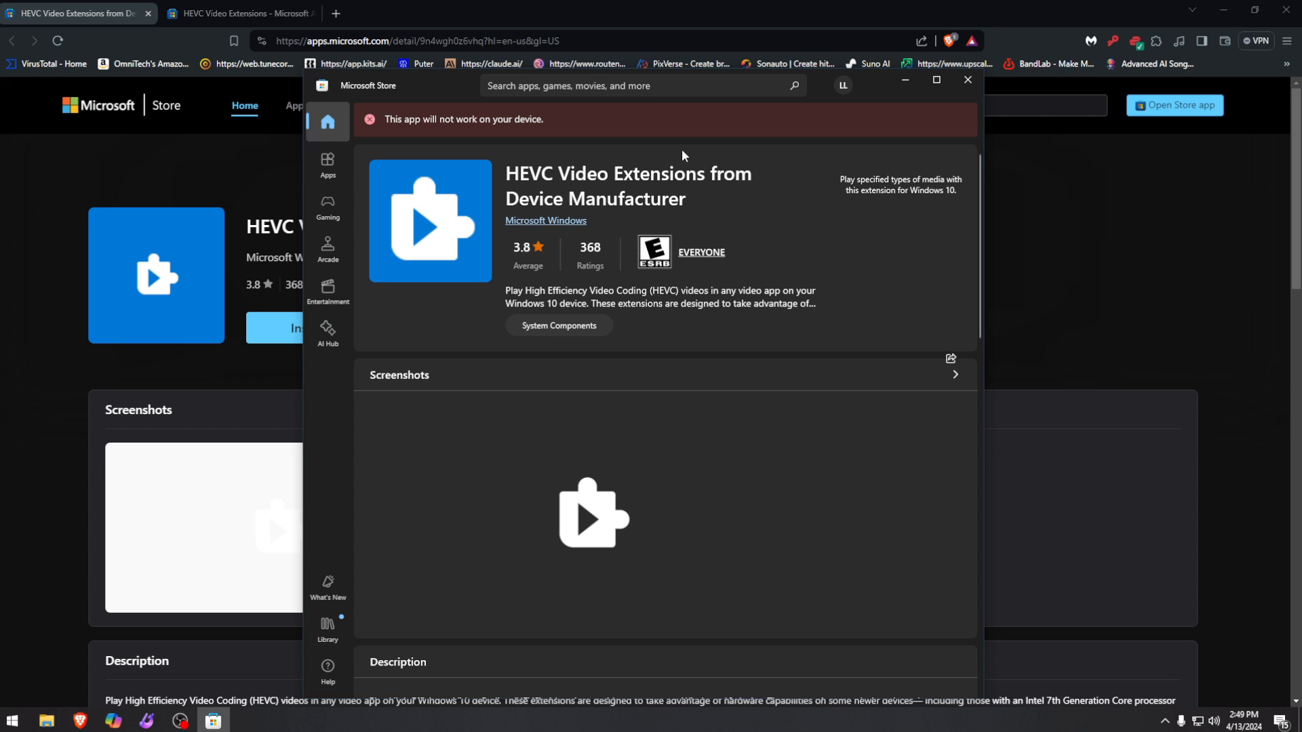
{"action": "mouse_move", "coordinate": [509, 140]}
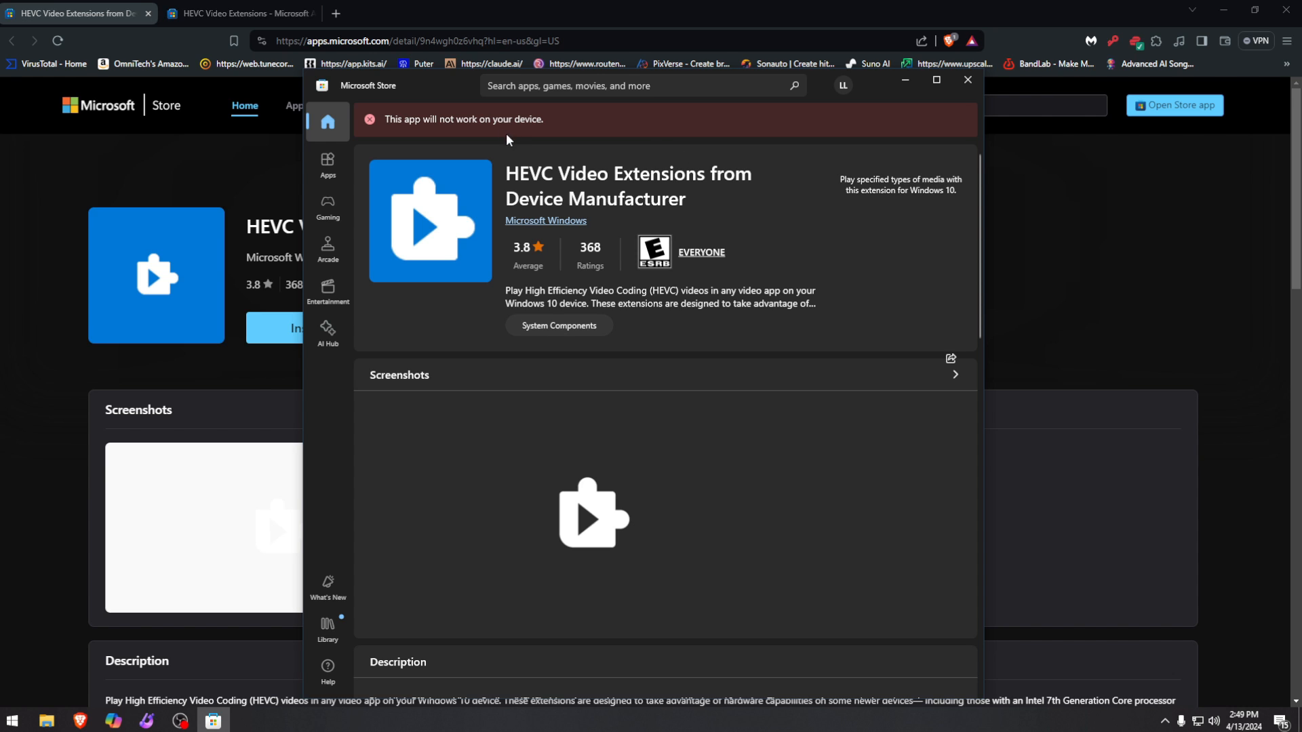
{"action": "mouse_move", "coordinate": [575, 151]}
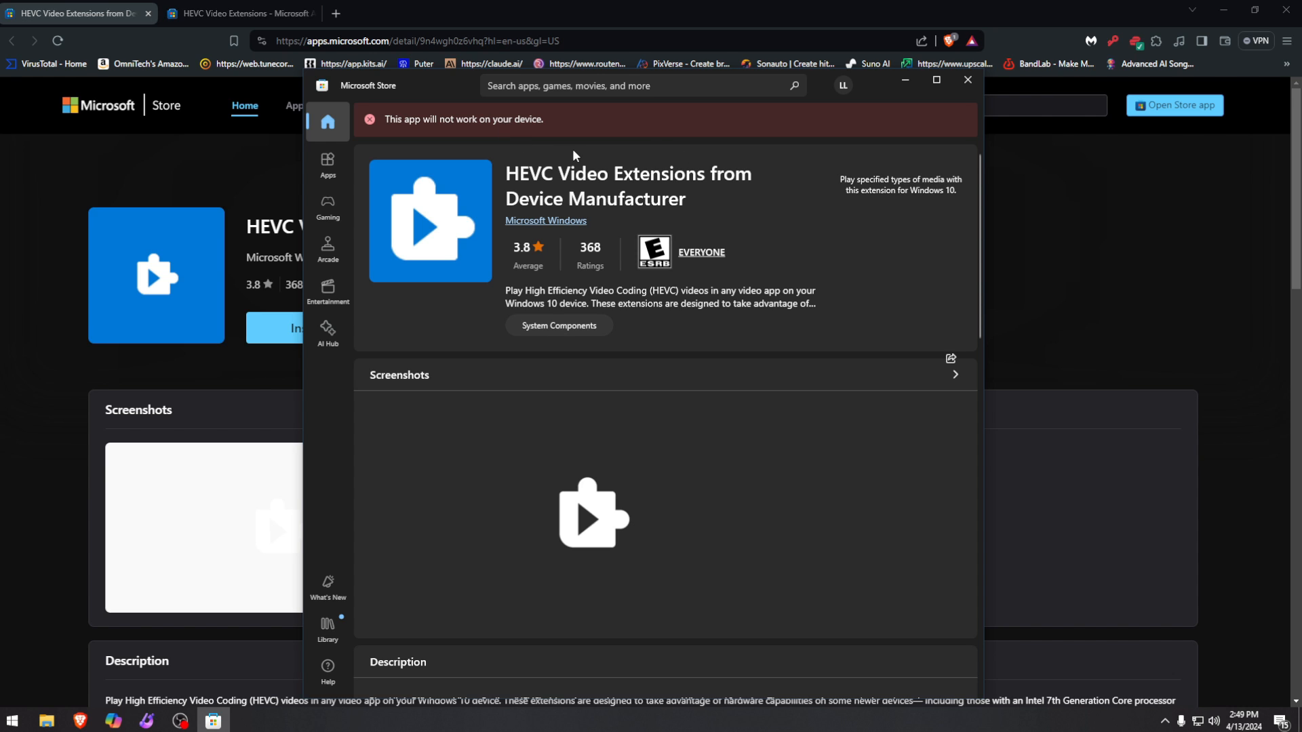
{"action": "scroll", "scroll_direction": "down", "scroll_amount": 3}
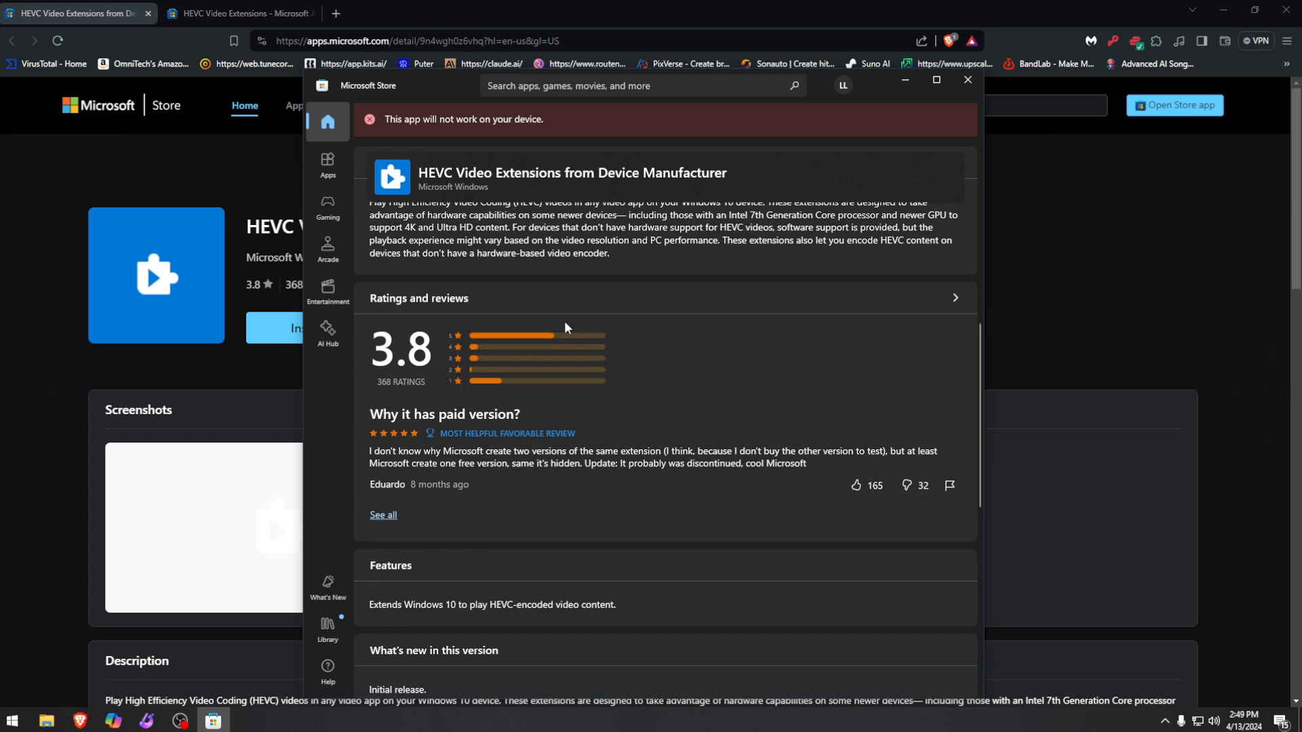
{"action": "scroll", "scroll_direction": "down", "scroll_amount": 3}
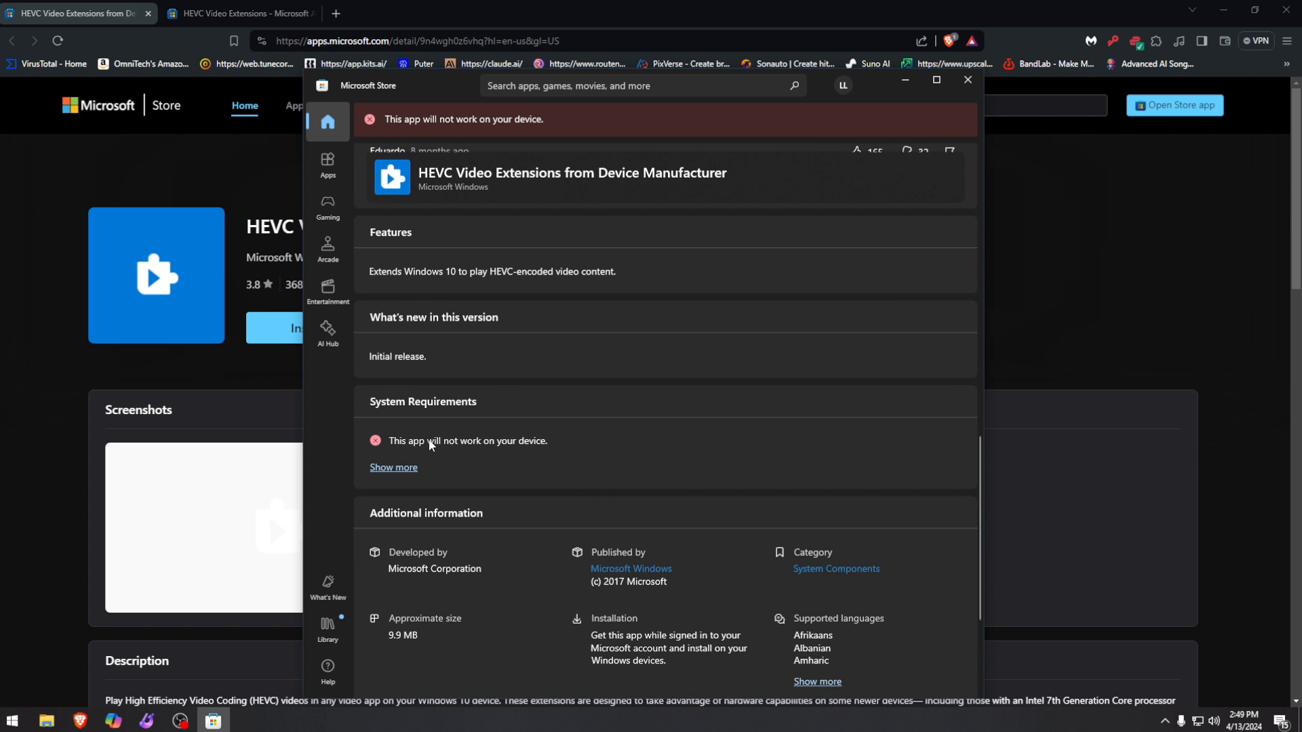
{"action": "left_click", "coordinate": [394, 466]}
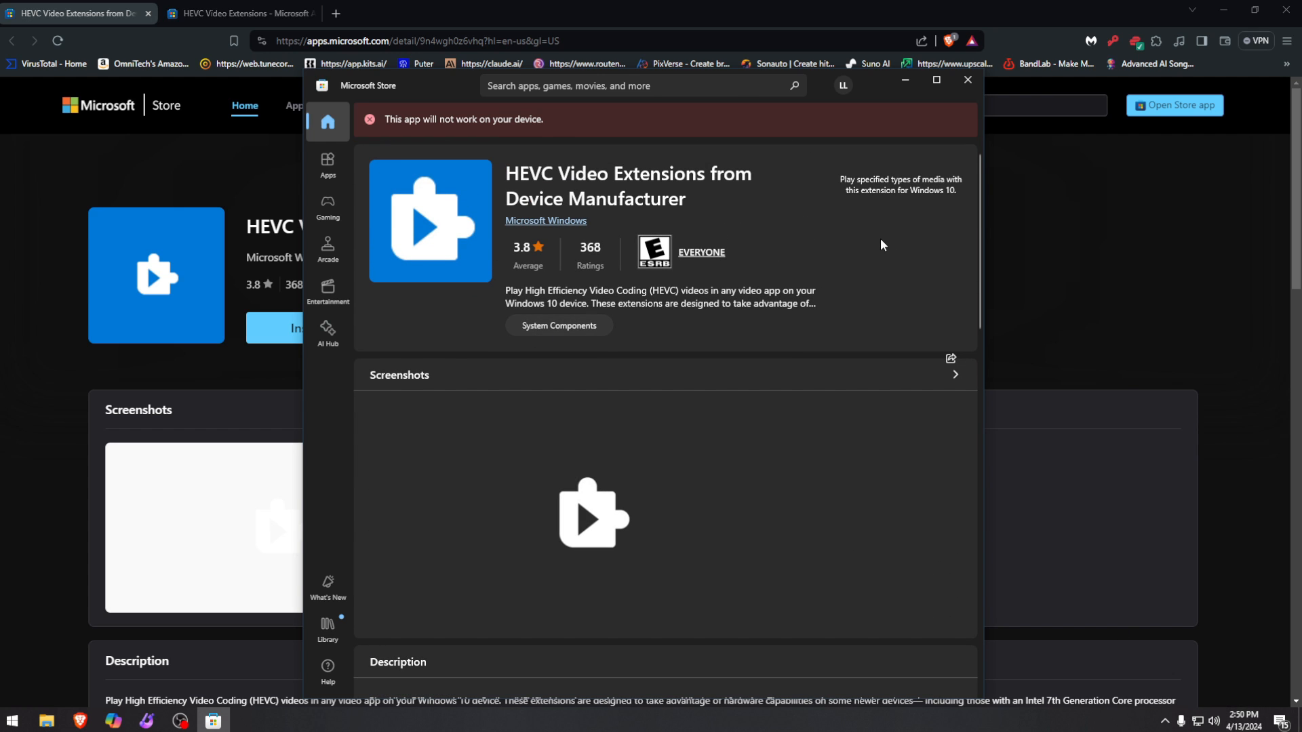
{"action": "mouse_move", "coordinate": [619, 250]}
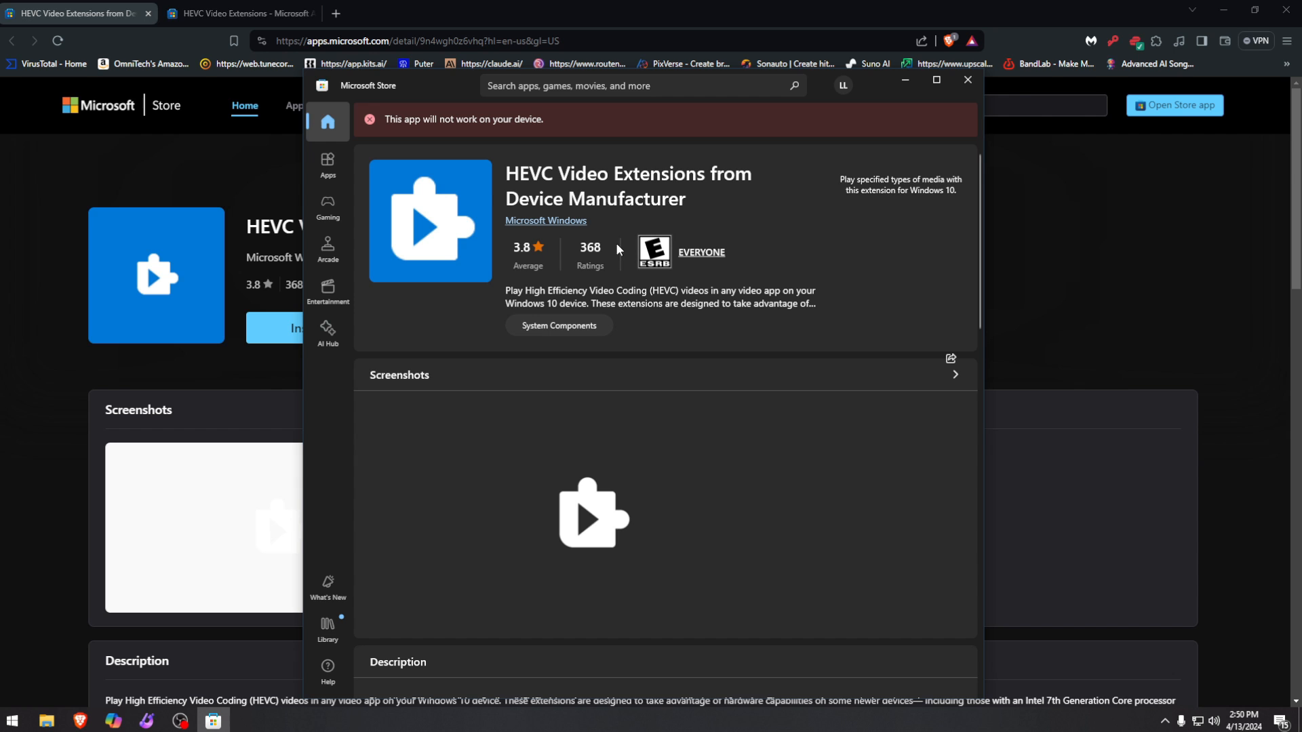
{"action": "left_click", "coordinate": [968, 79]}
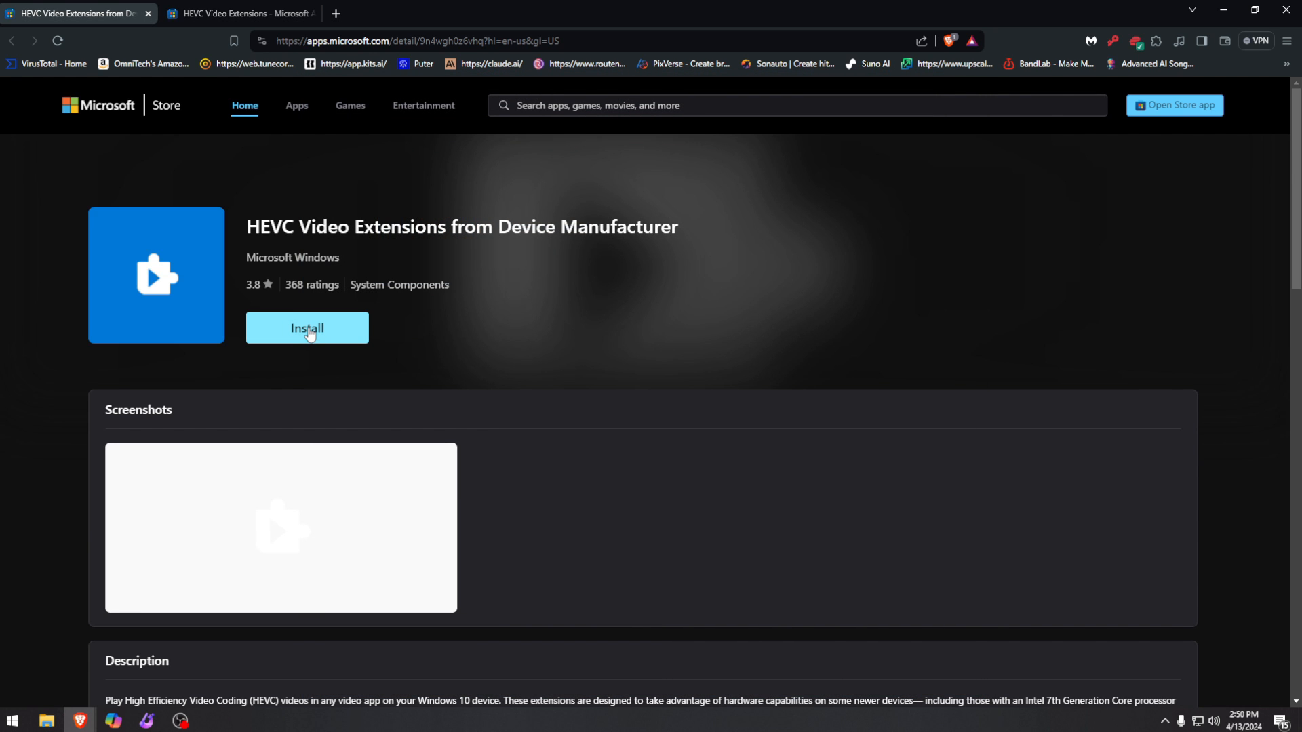
Bring up the free Device Manufacturer extension page in its own browser window and maximize it
{"action": "left_click", "coordinate": [242, 12]}
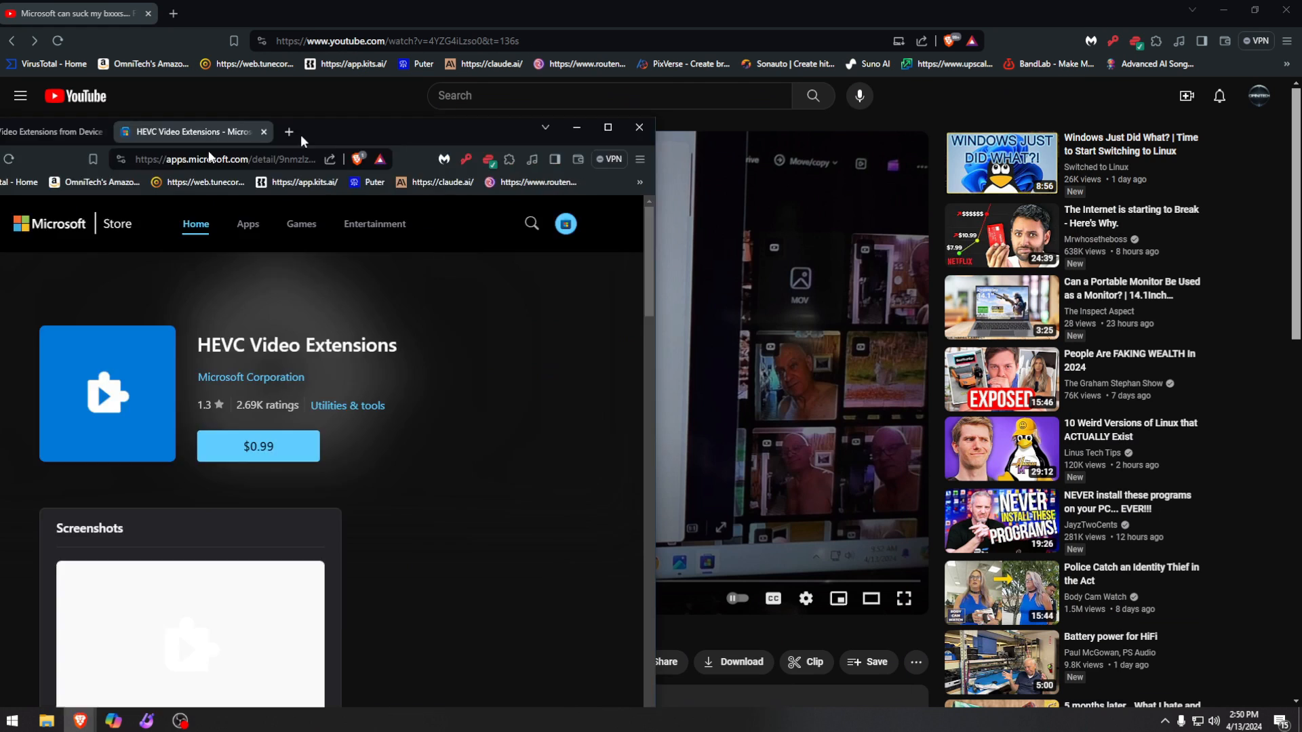
{"action": "left_click", "coordinate": [640, 128]}
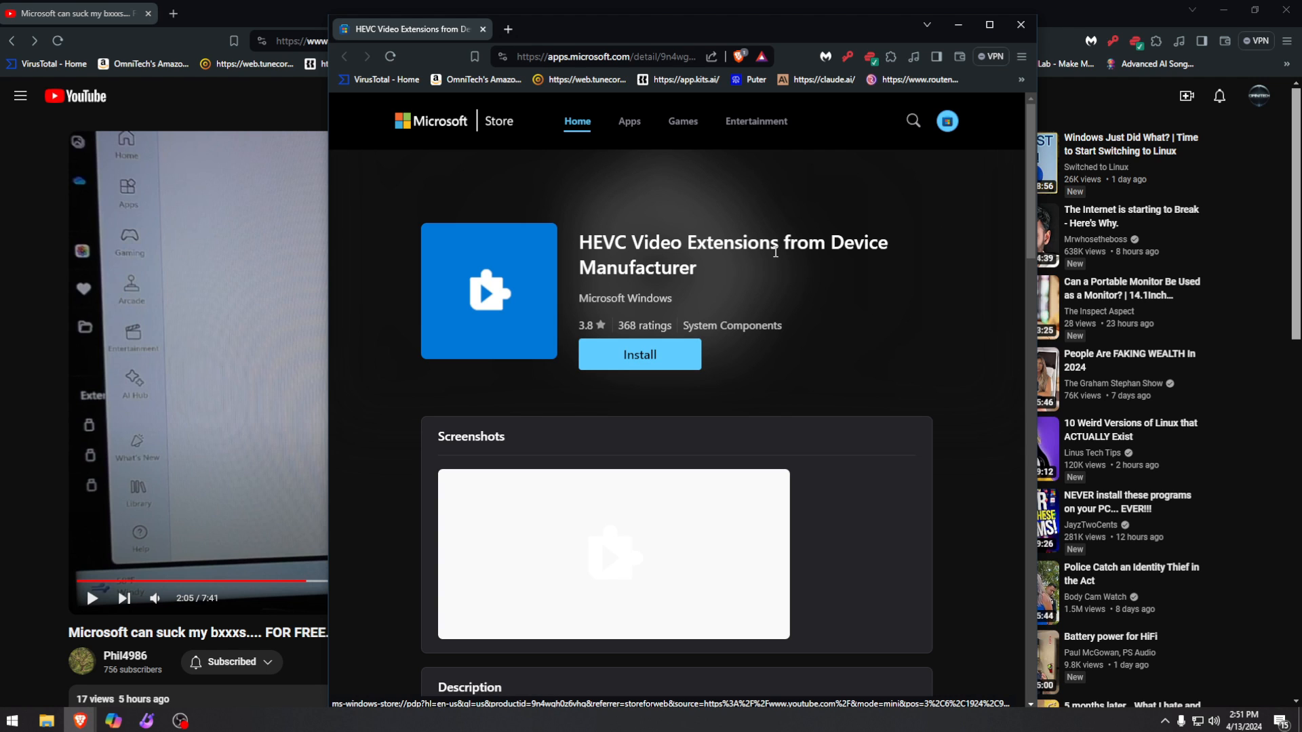
{"action": "mouse_move", "coordinate": [990, 26]}
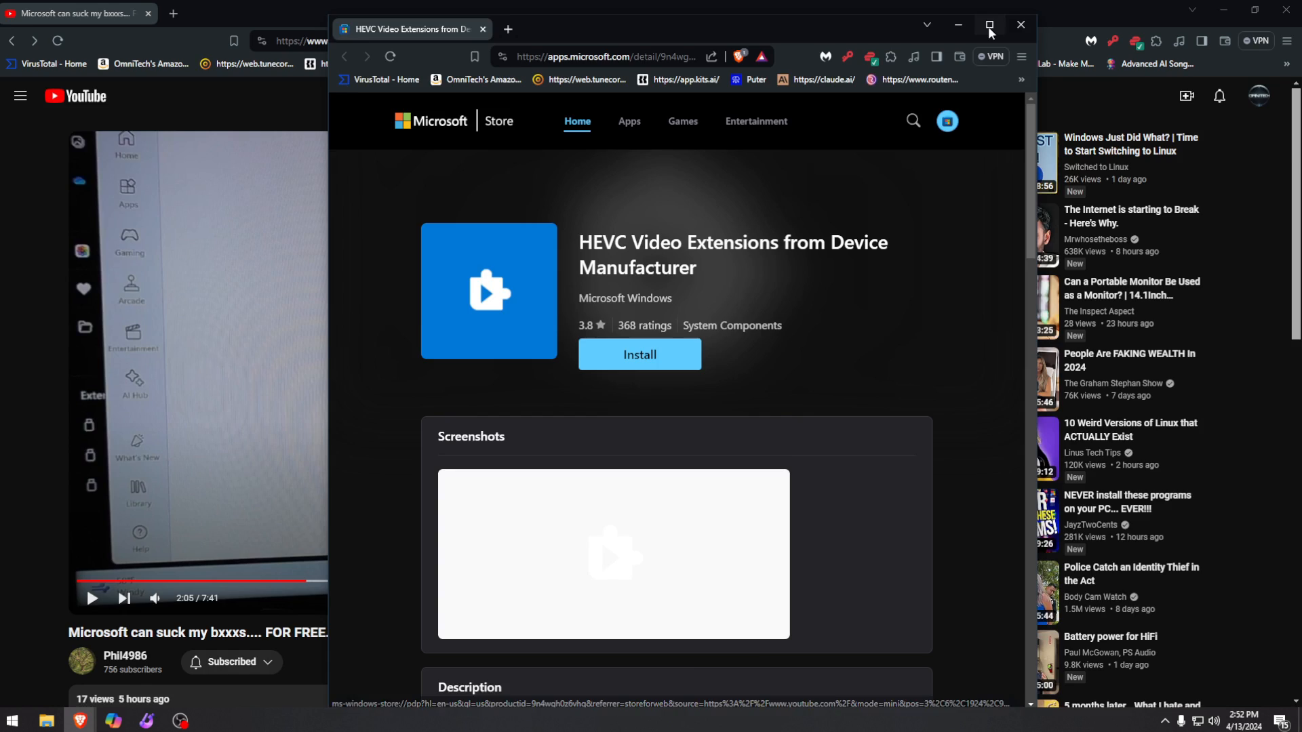
{"action": "left_click", "coordinate": [990, 25]}
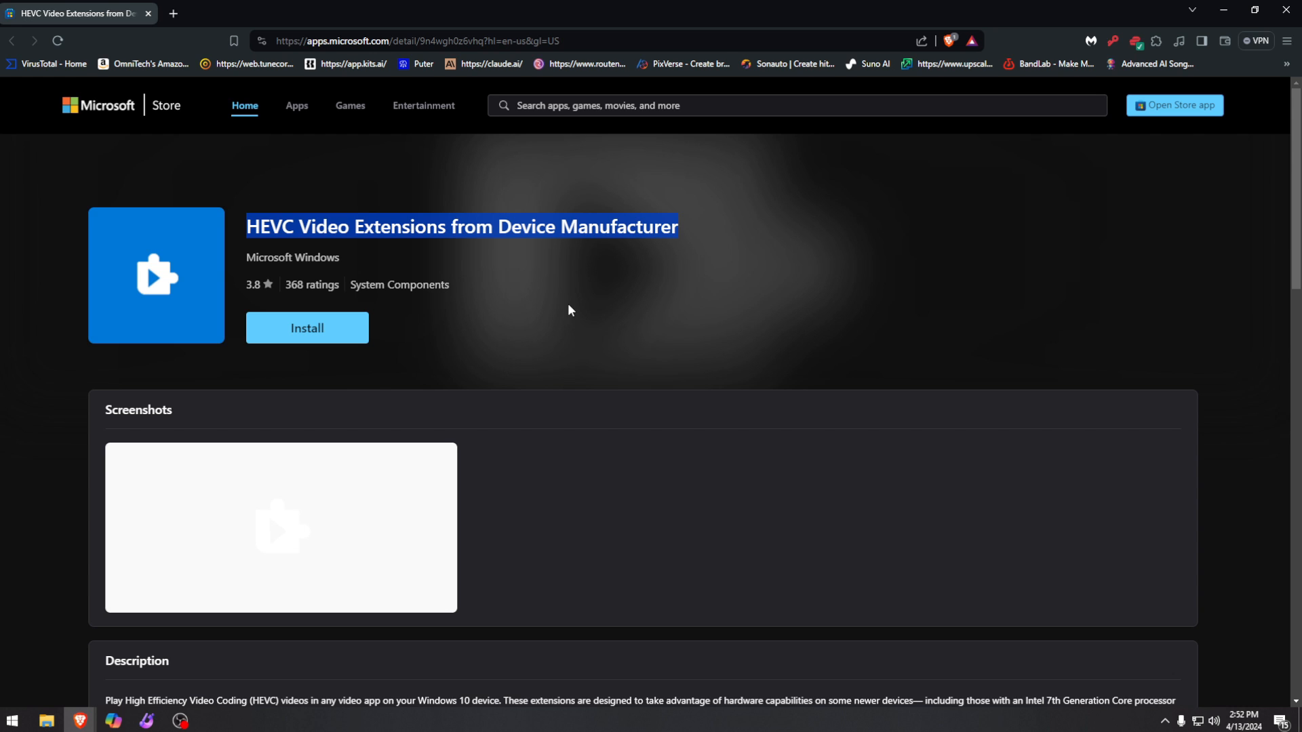
{"action": "mouse_move", "coordinate": [562, 311]}
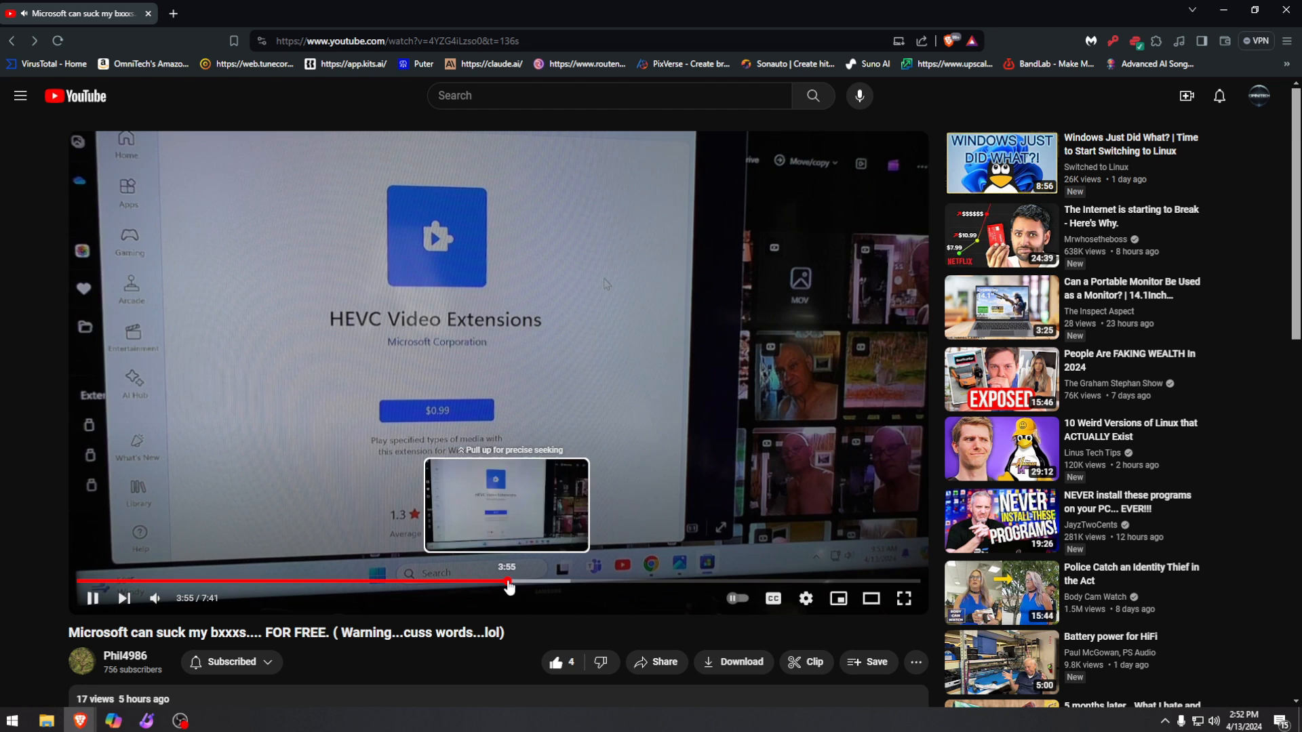
Skip the video to about 4:48, pause on the $0.99 extension scene, and scroll down to the comments
{"action": "left_click_drag", "start_coordinate": [509, 584], "coordinate": [601, 584]}
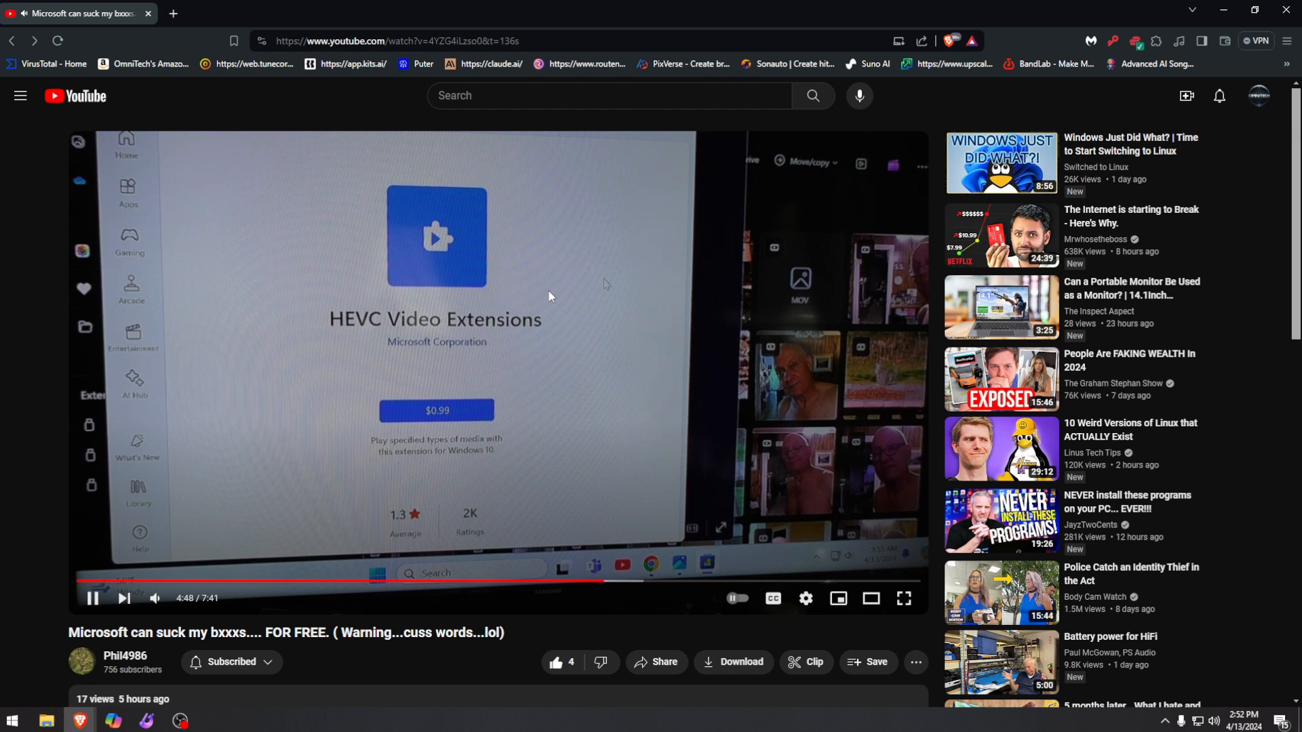
{"action": "left_click", "coordinate": [92, 599]}
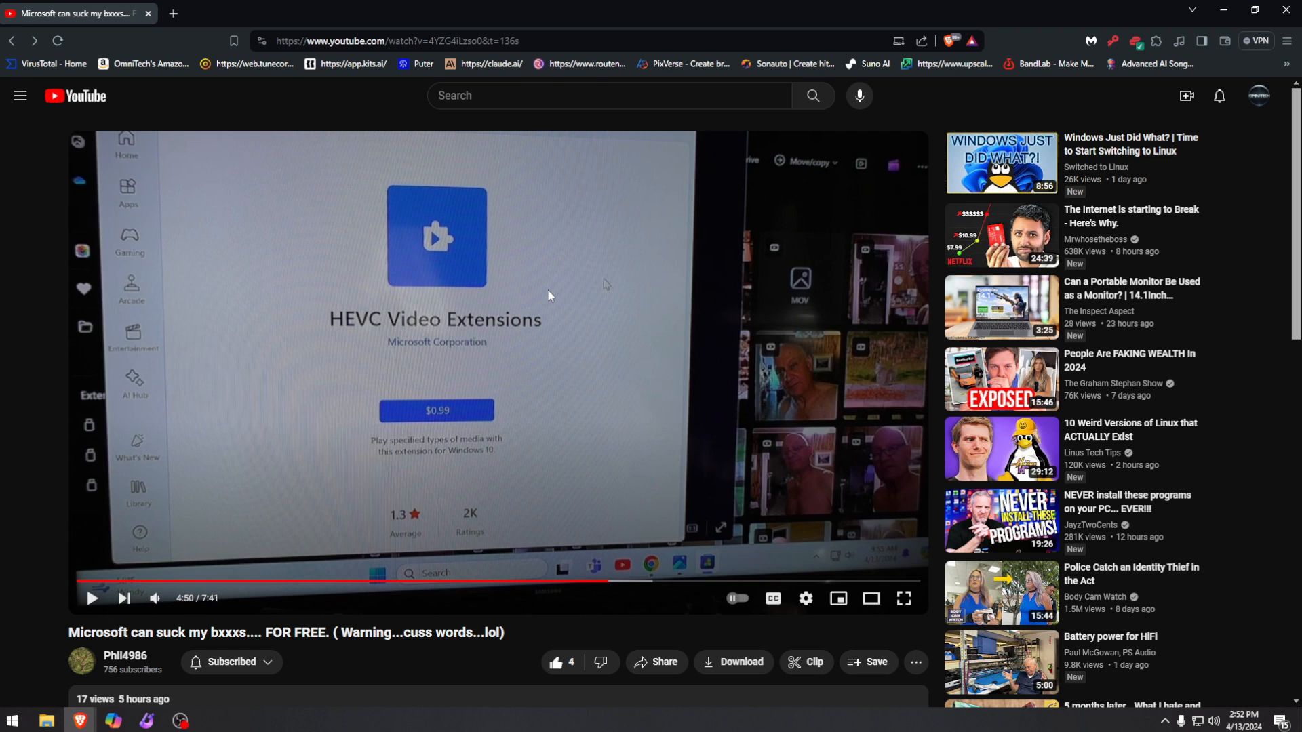
{"action": "mouse_move", "coordinate": [494, 307]}
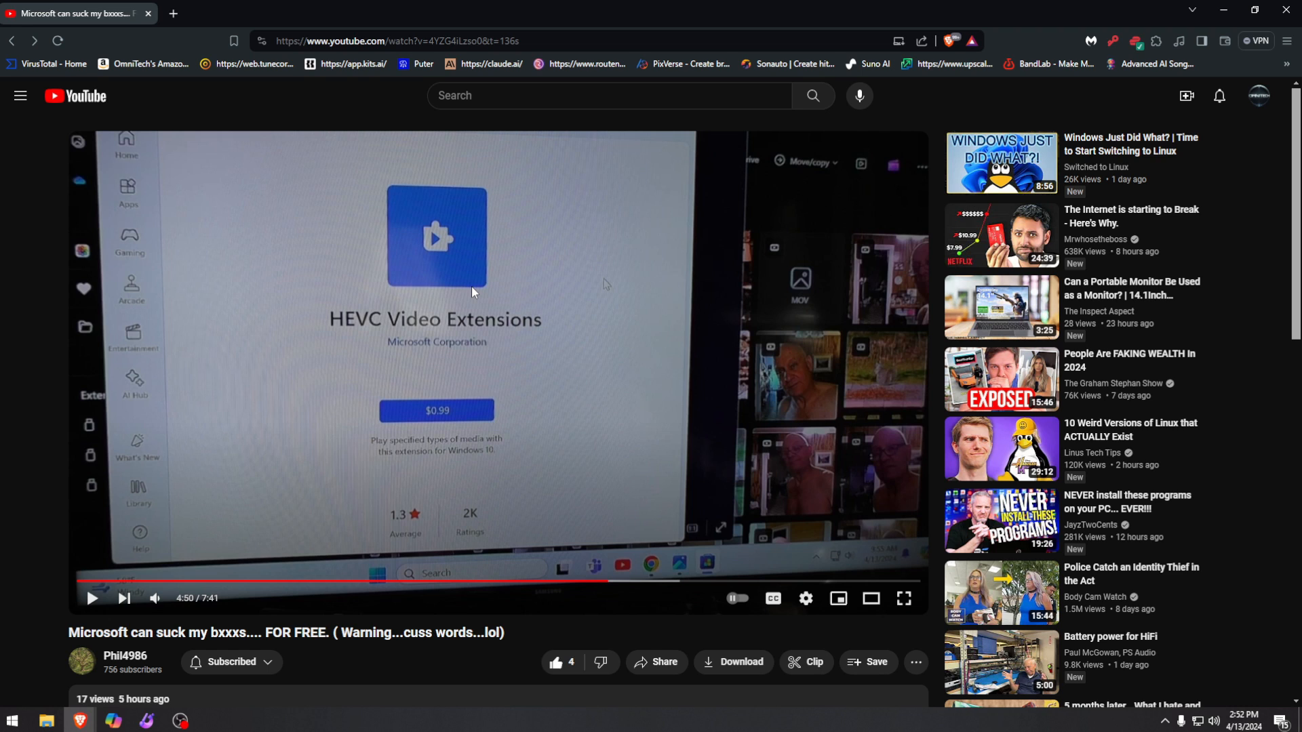
{"action": "mouse_move", "coordinate": [439, 325]}
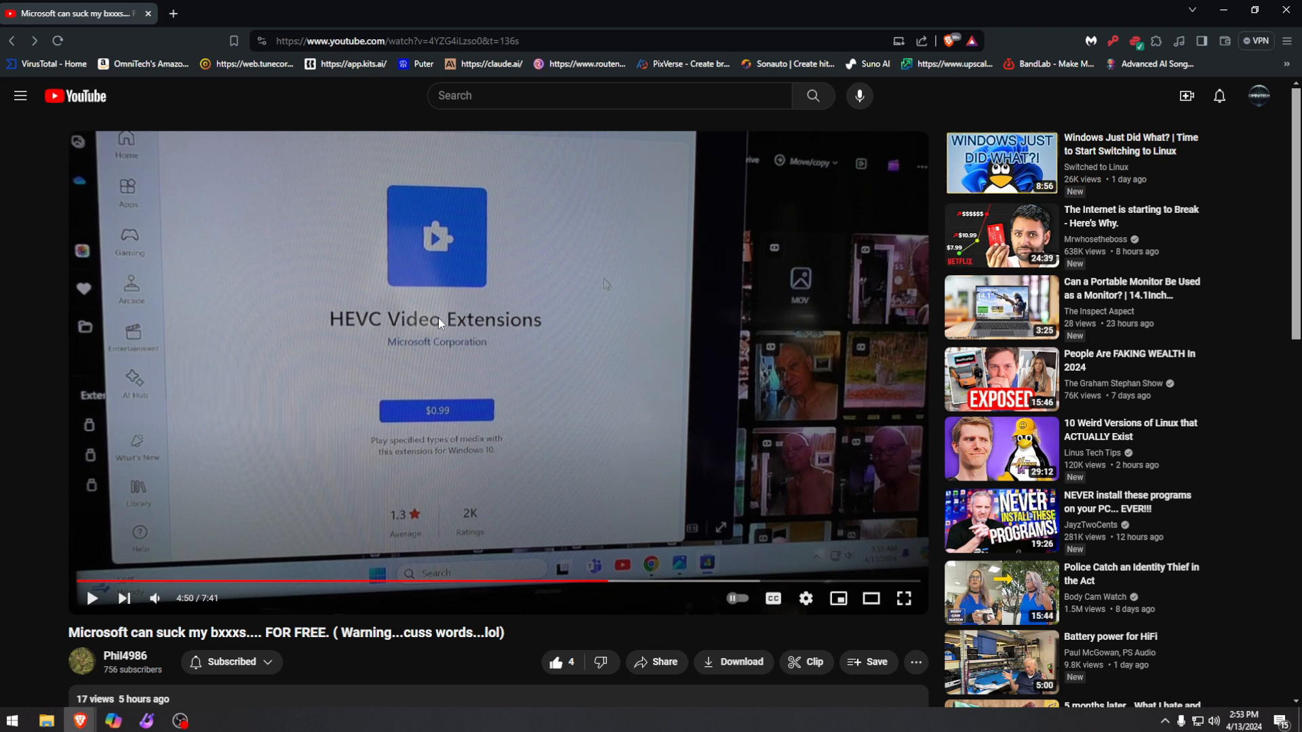
{"action": "scroll", "scroll_direction": "down", "scroll_amount": 3}
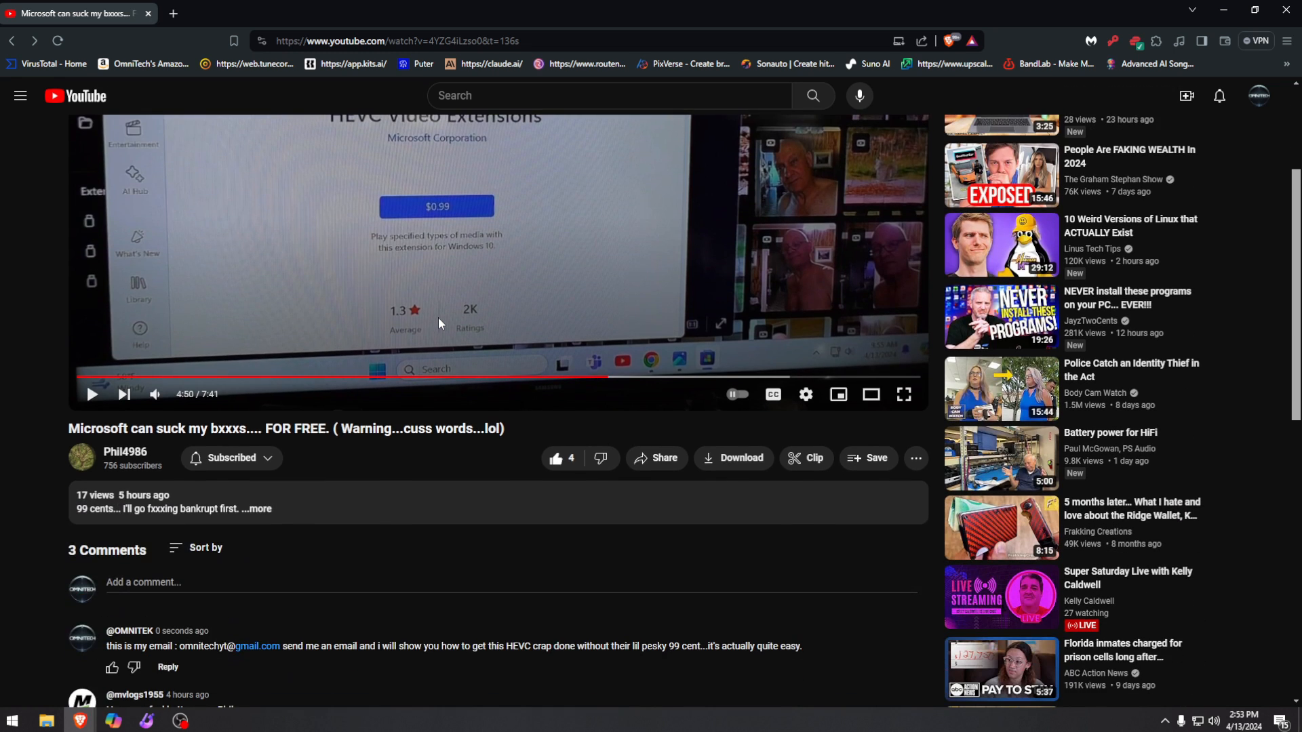